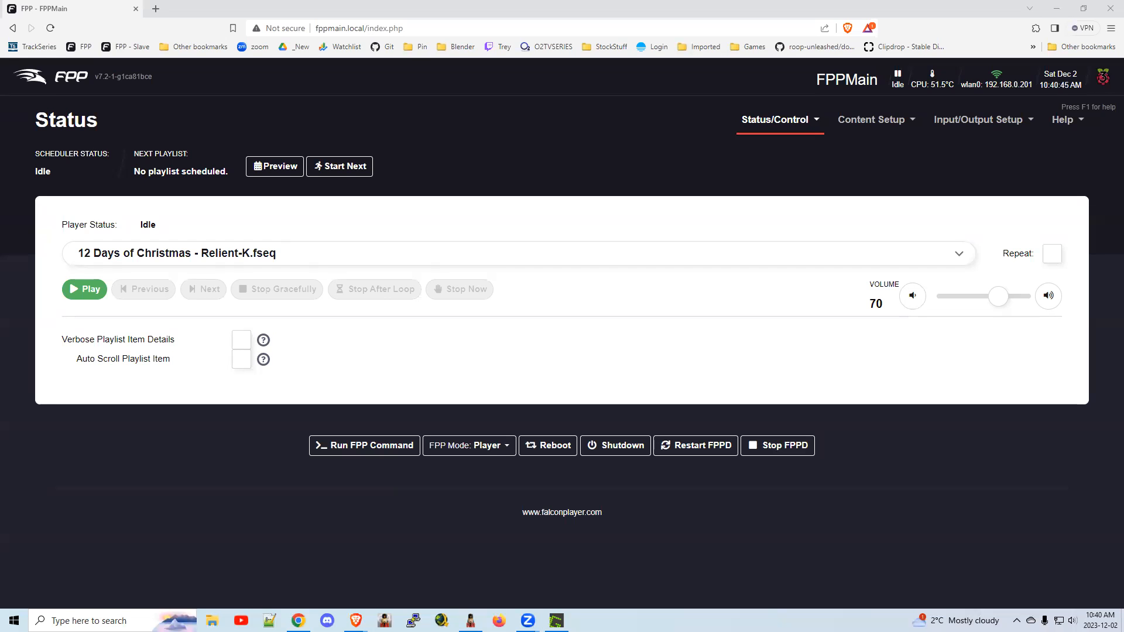
mouse_move(580, 356)
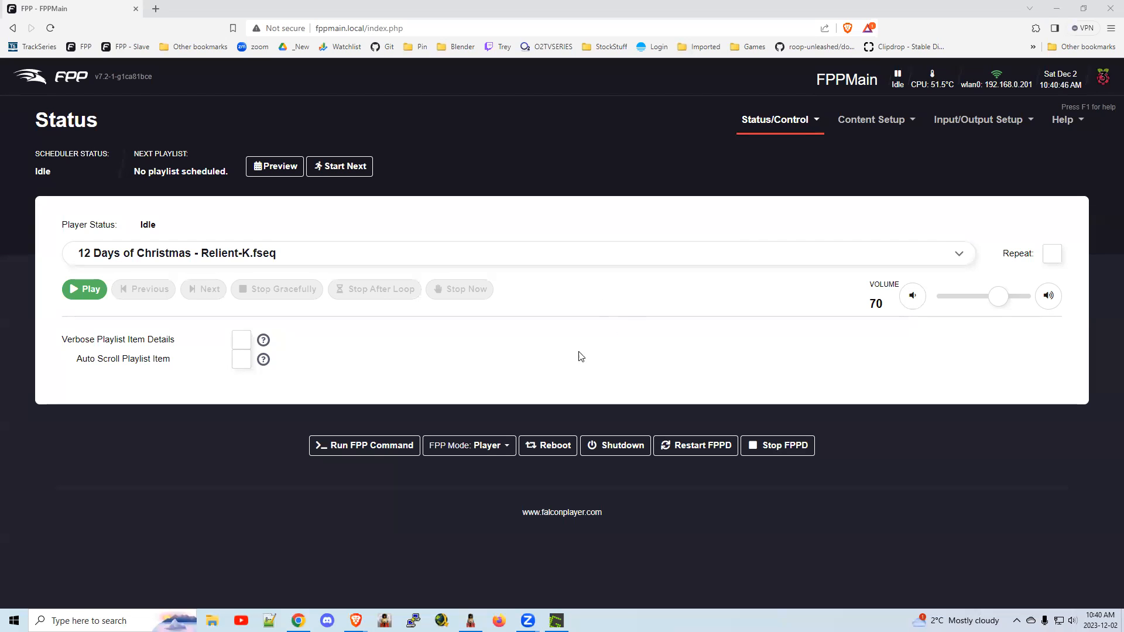
mouse_move(302, 336)
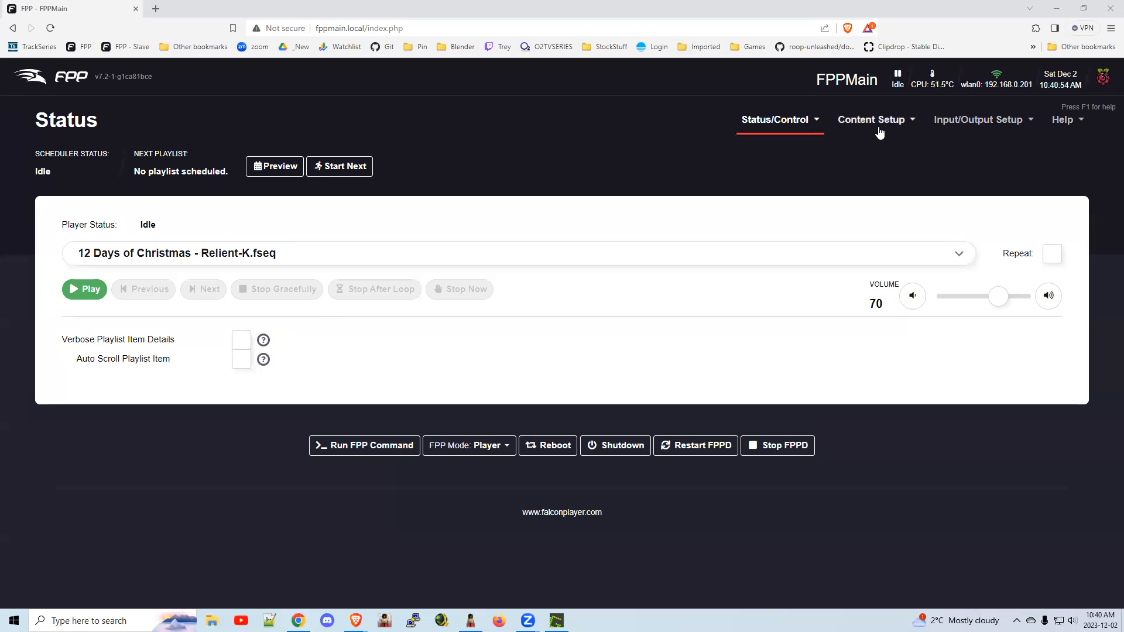
- Go to the Playlists page via the Content Setup menu
left_click(872, 119)
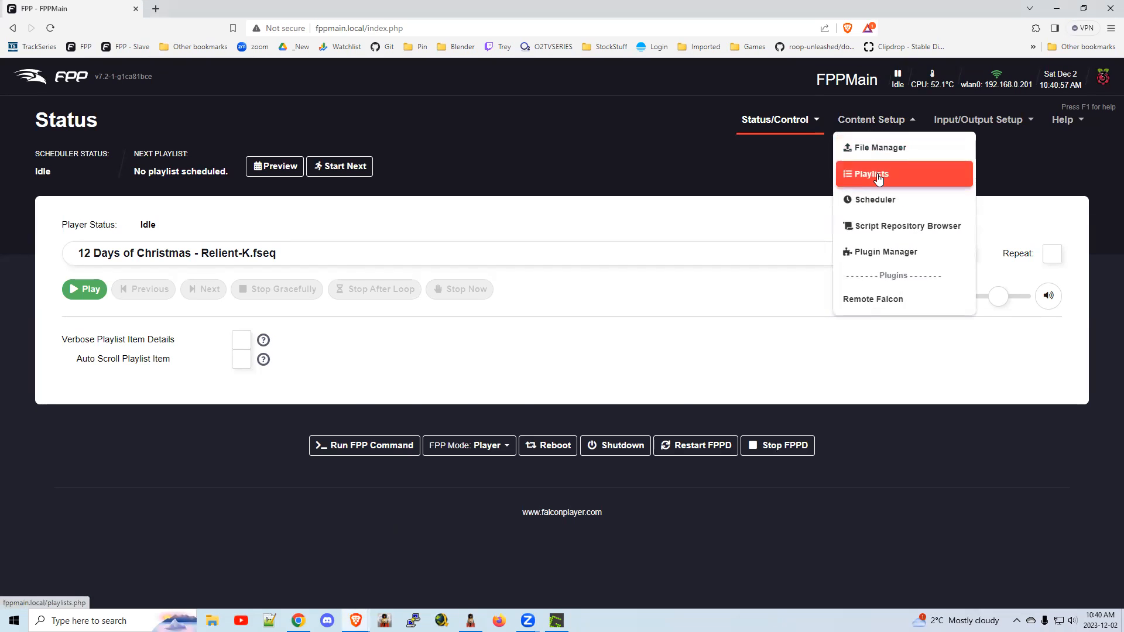
left_click(870, 173)
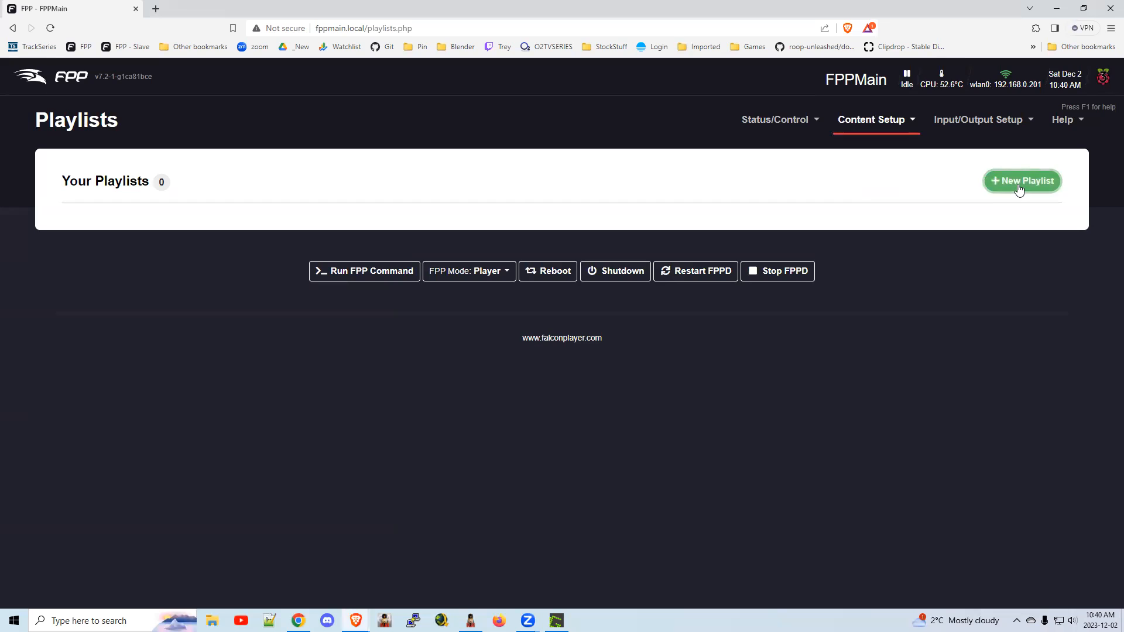
- Create a playlist named 'Weekdays' that randomizes once per load
left_click(1021, 180)
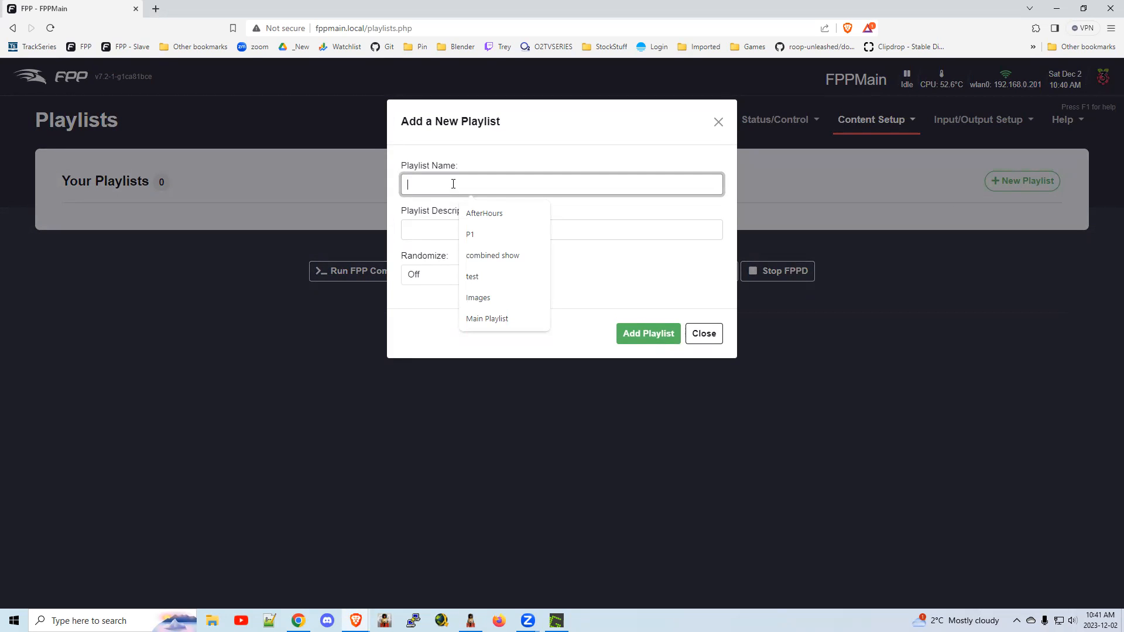
type("Week")
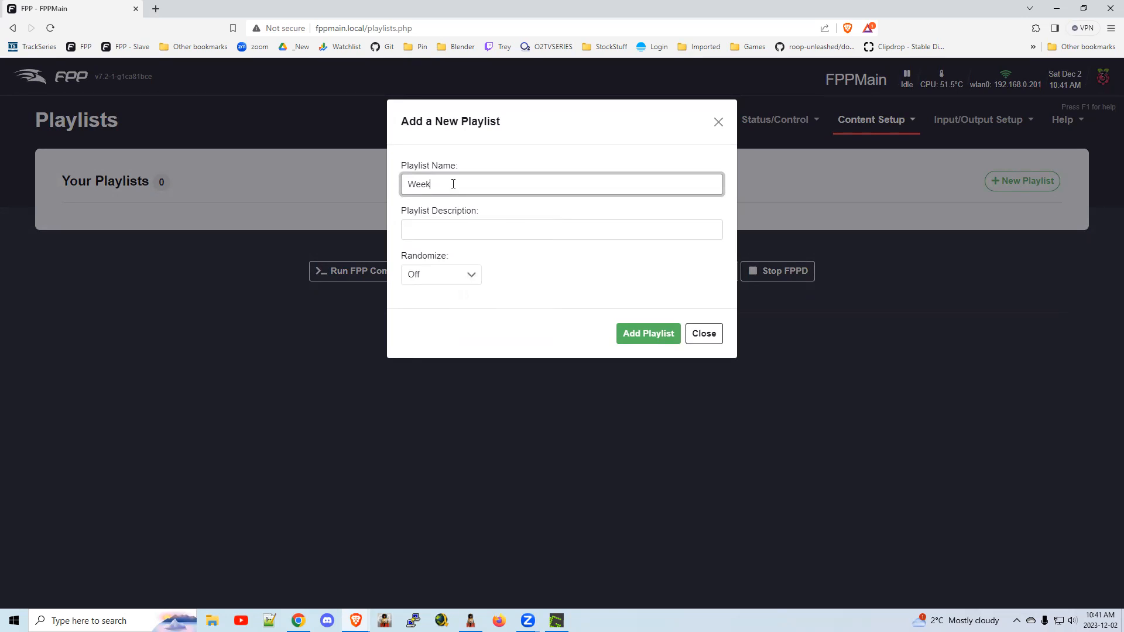
type("days")
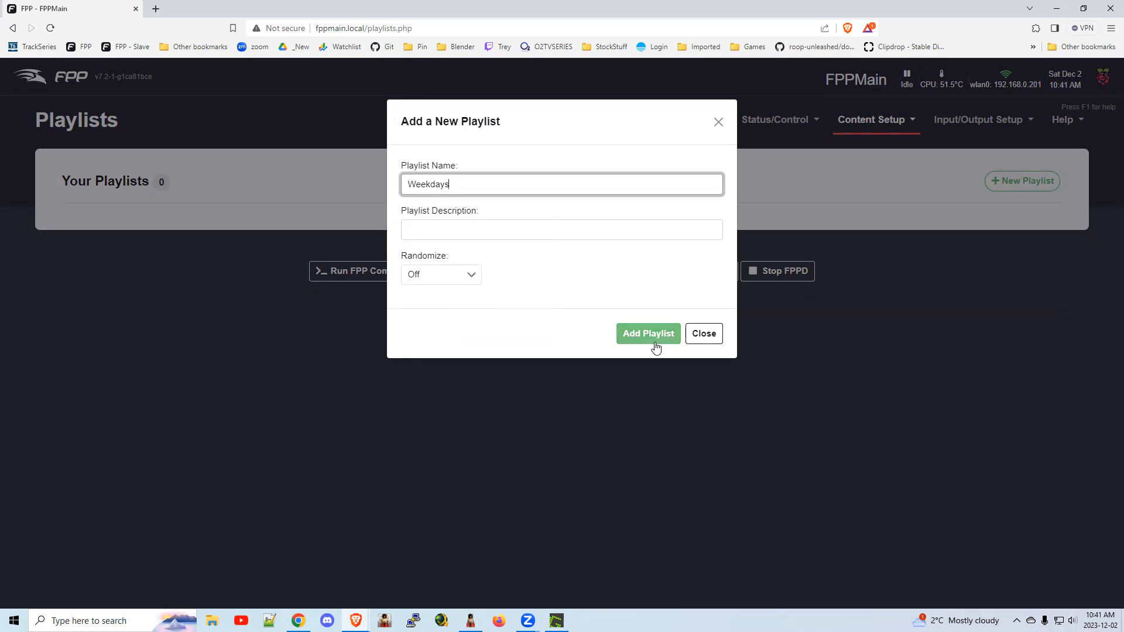
left_click(442, 274)
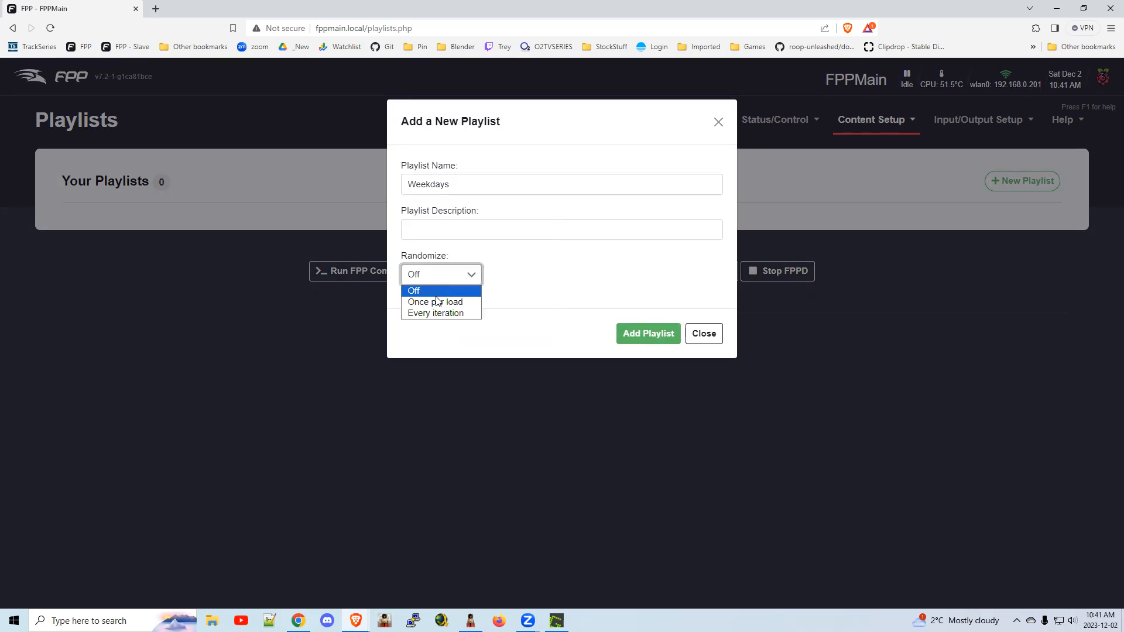
mouse_move(435, 301)
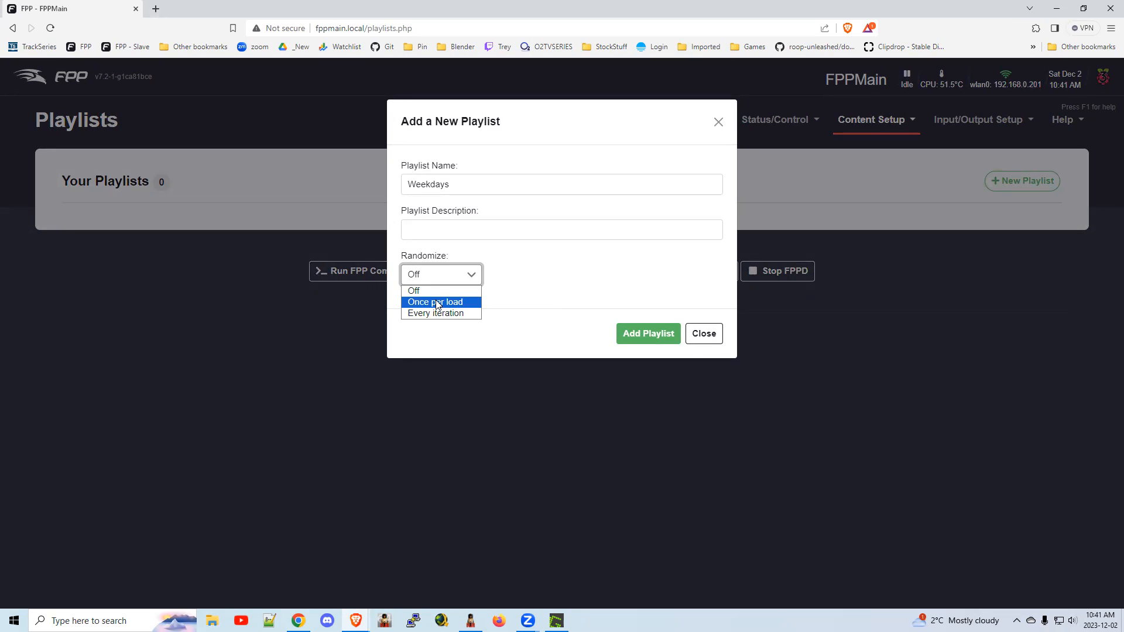
mouse_move(436, 313)
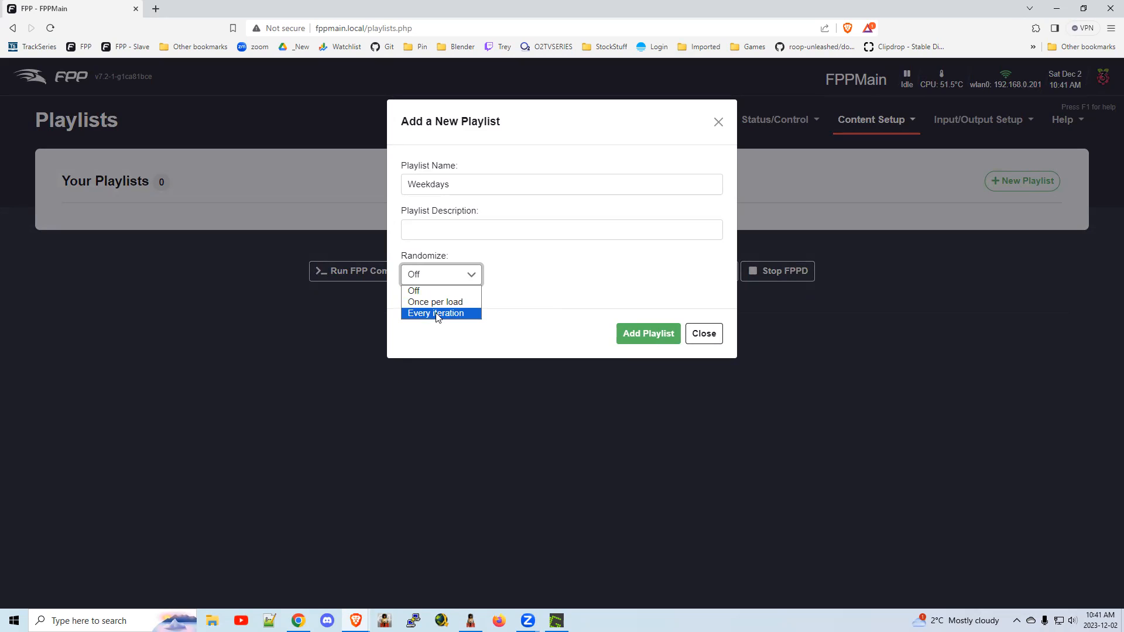
mouse_move(436, 302)
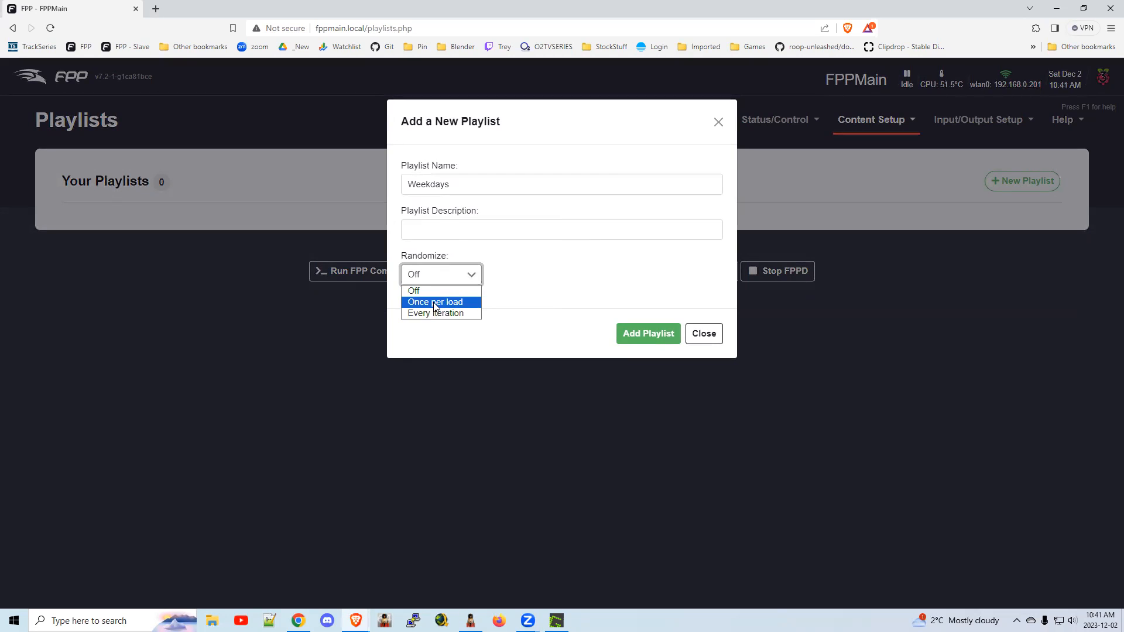
left_click(436, 301)
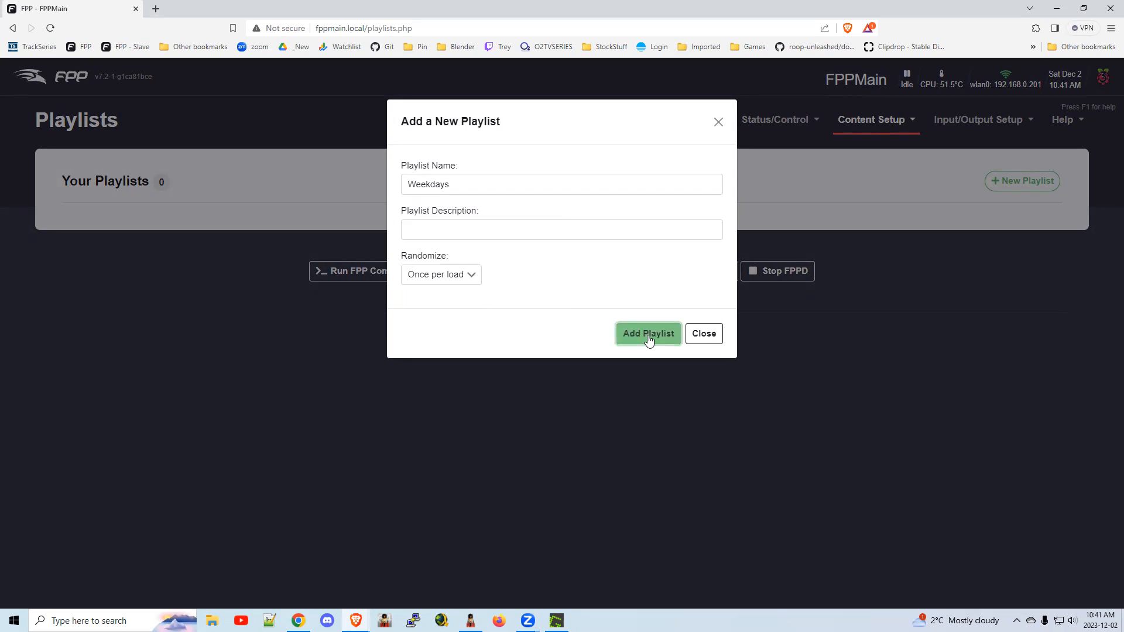
left_click(648, 334)
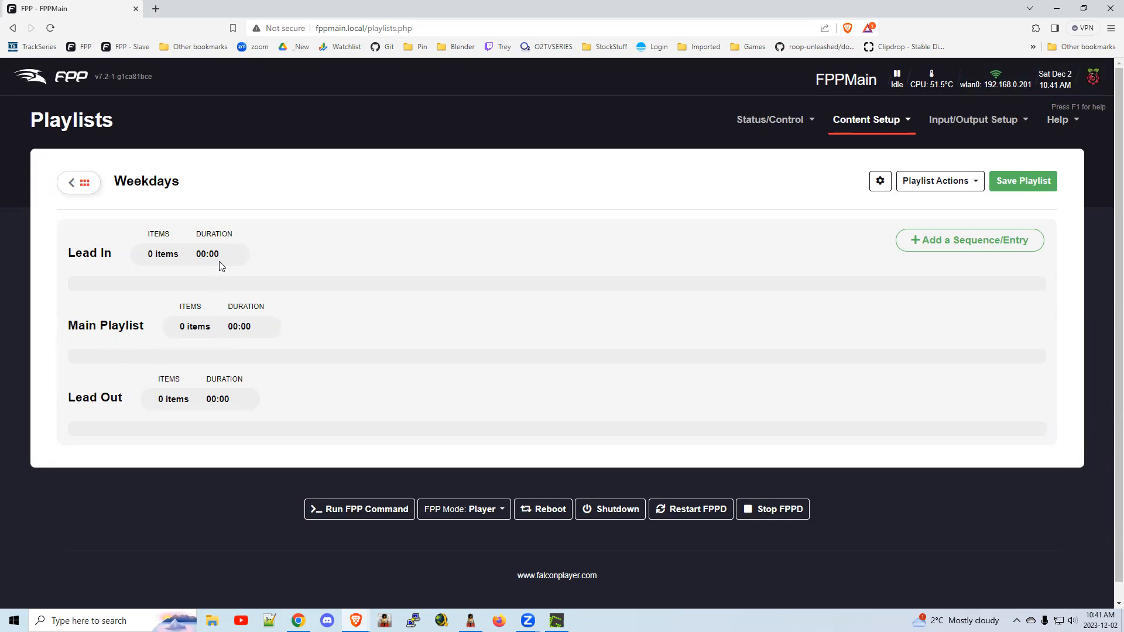
mouse_move(211, 431)
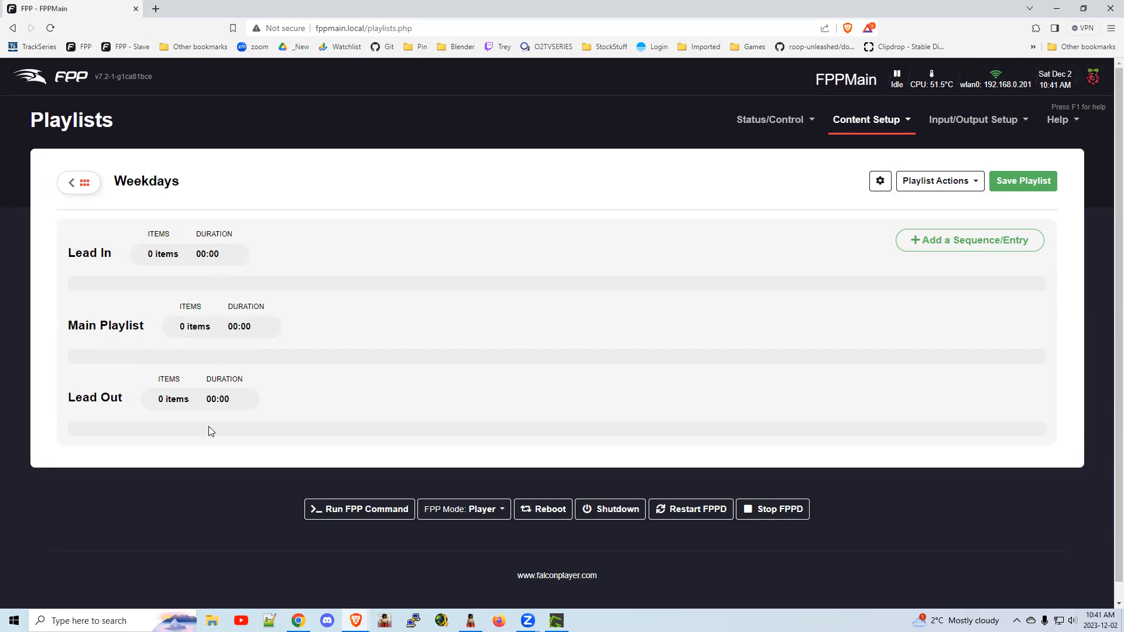
mouse_move(880, 310)
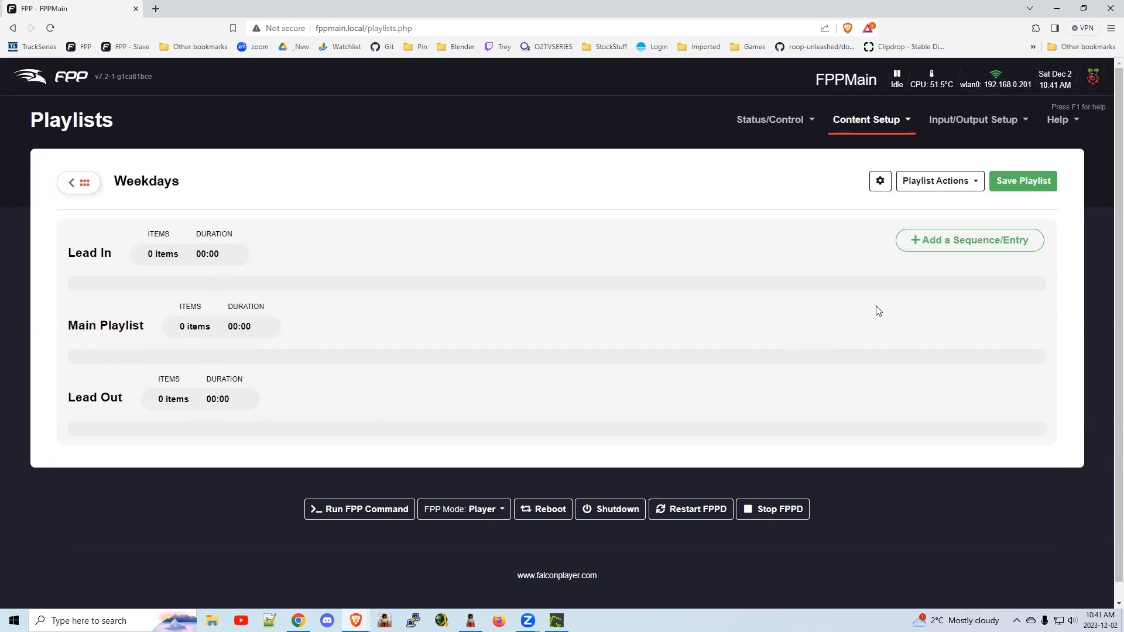
- Add the 12 Days of Christmas sequence with its song as the first playlist entry
left_click(969, 240)
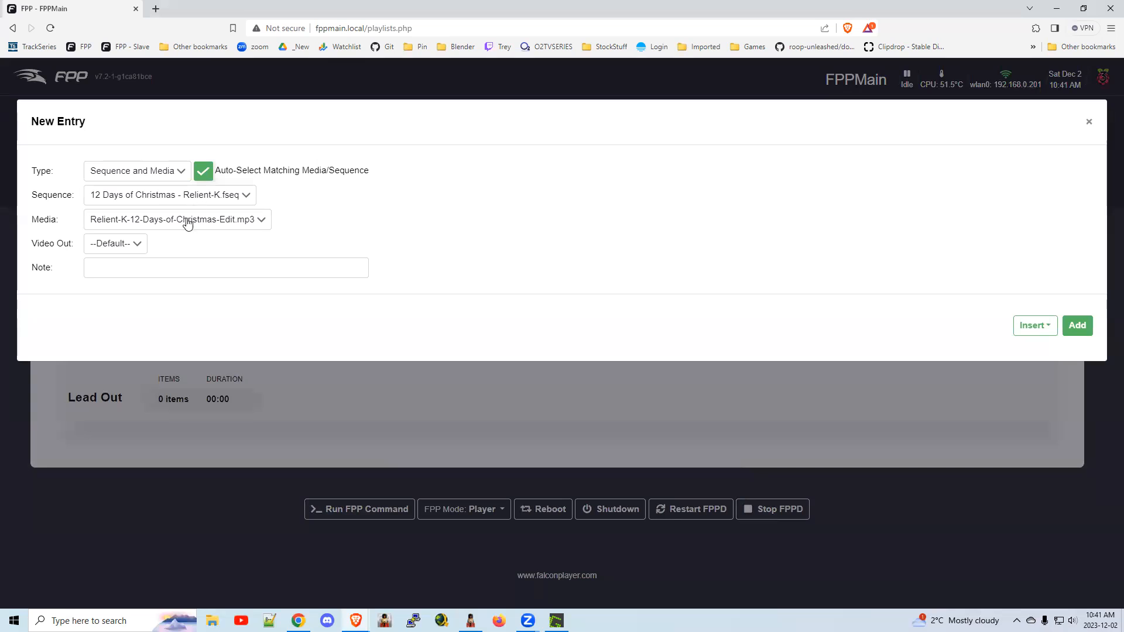
mouse_move(149, 175)
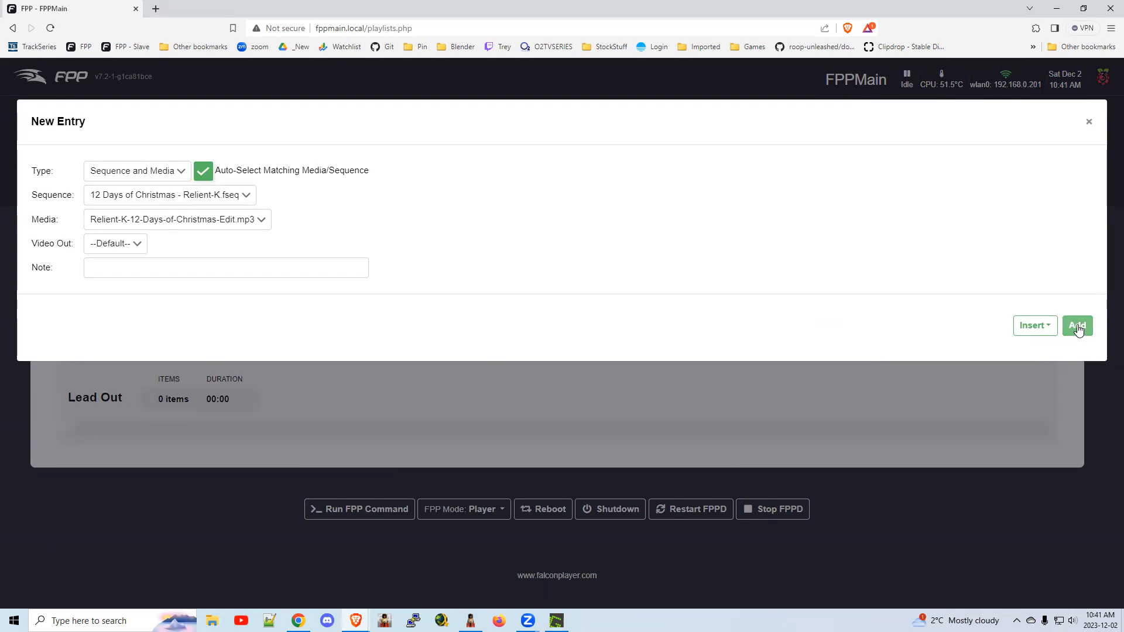
left_click(1077, 325)
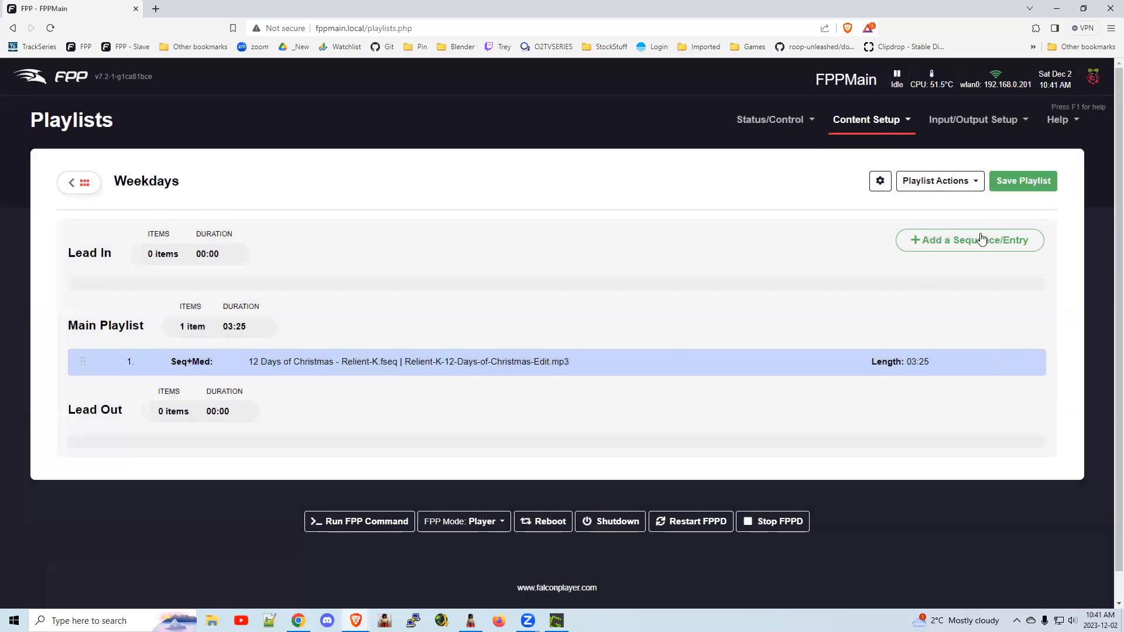
- Insert the Baby Shark EDM sequence before 12 Days of Christmas in the main playlist
left_click(969, 239)
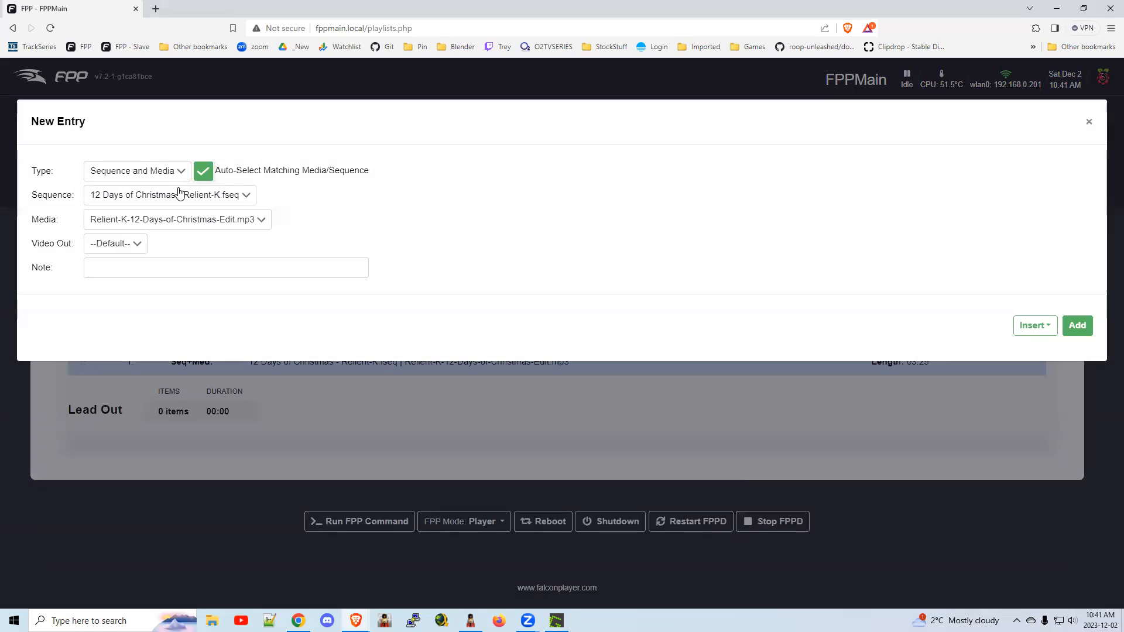
left_click(170, 194)
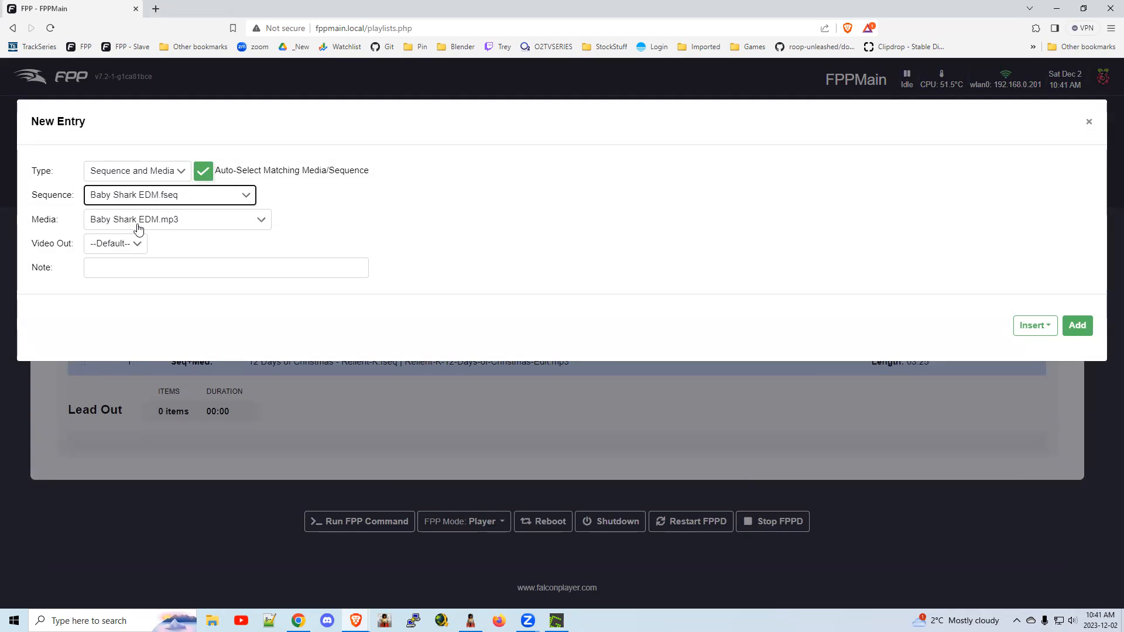
left_click(1034, 325)
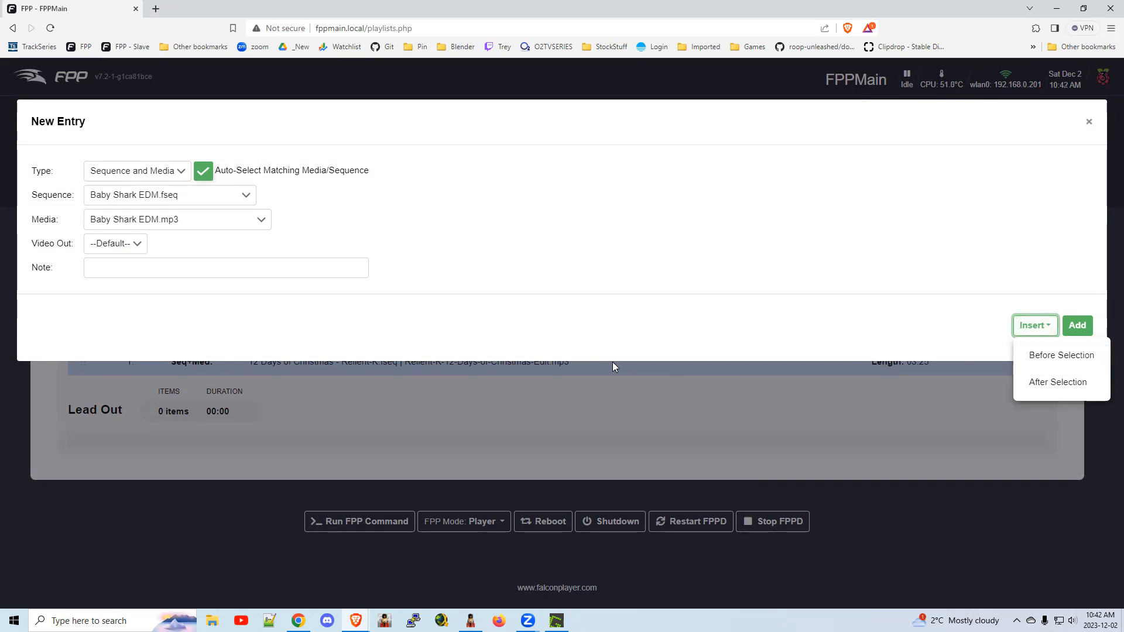
mouse_move(1061, 355)
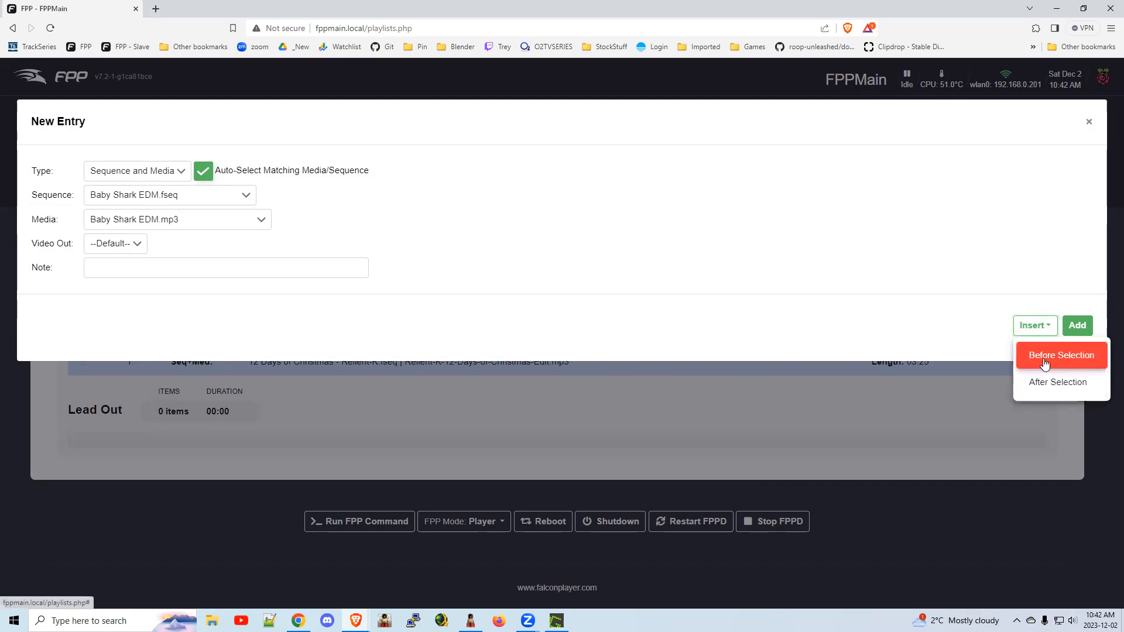
left_click(1061, 355)
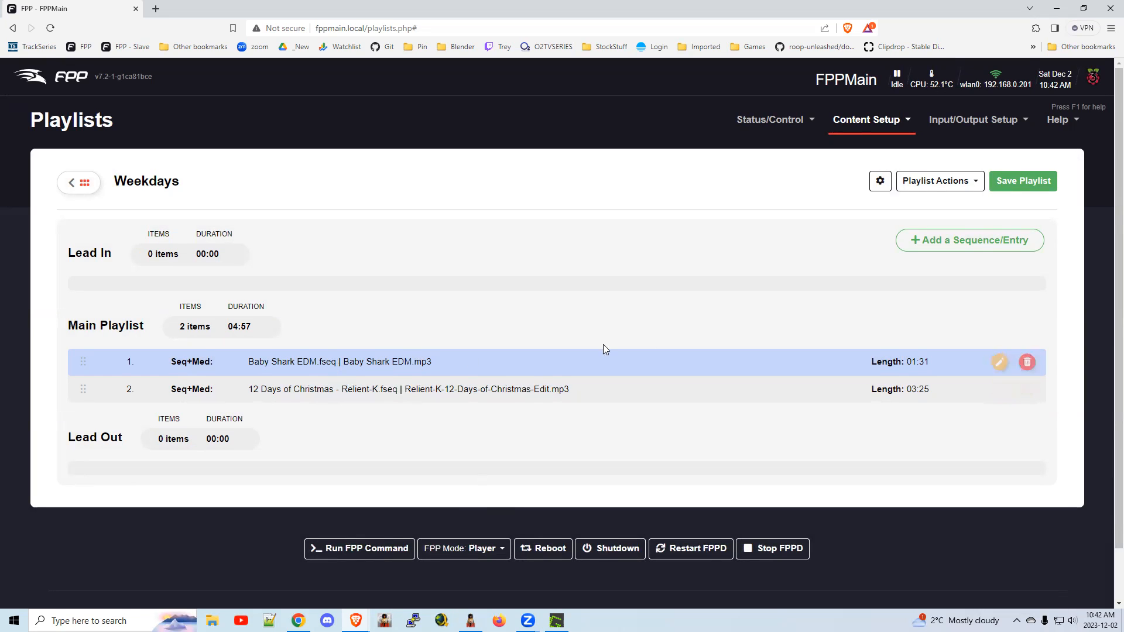
mouse_move(911, 262)
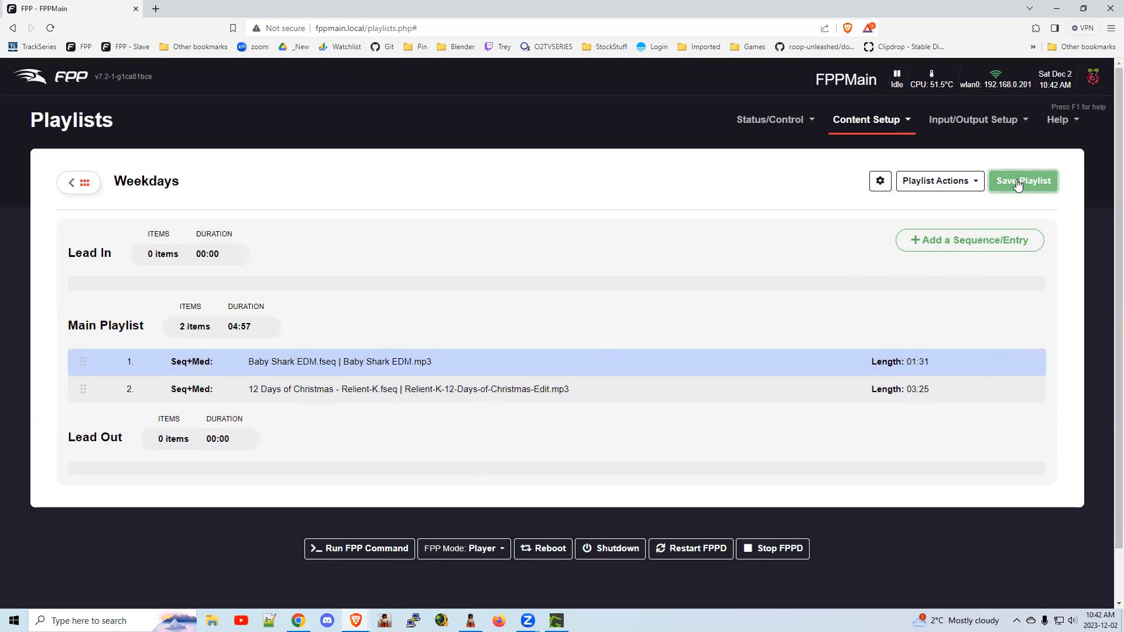
- Save the Weekdays playlist and leave its editor
left_click(1024, 180)
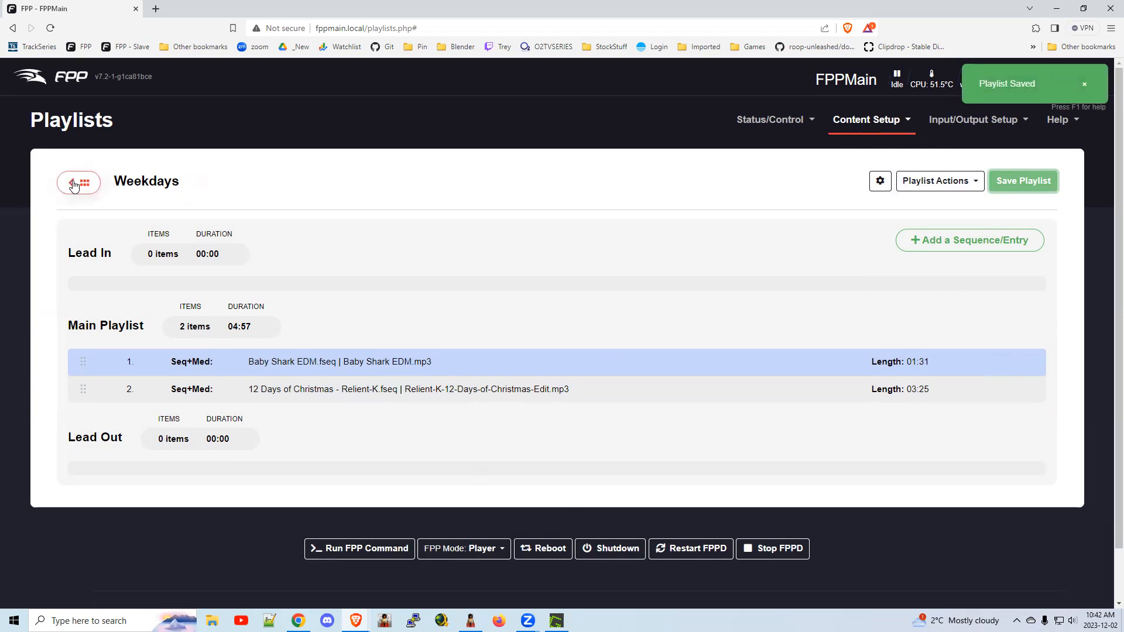
left_click(79, 181)
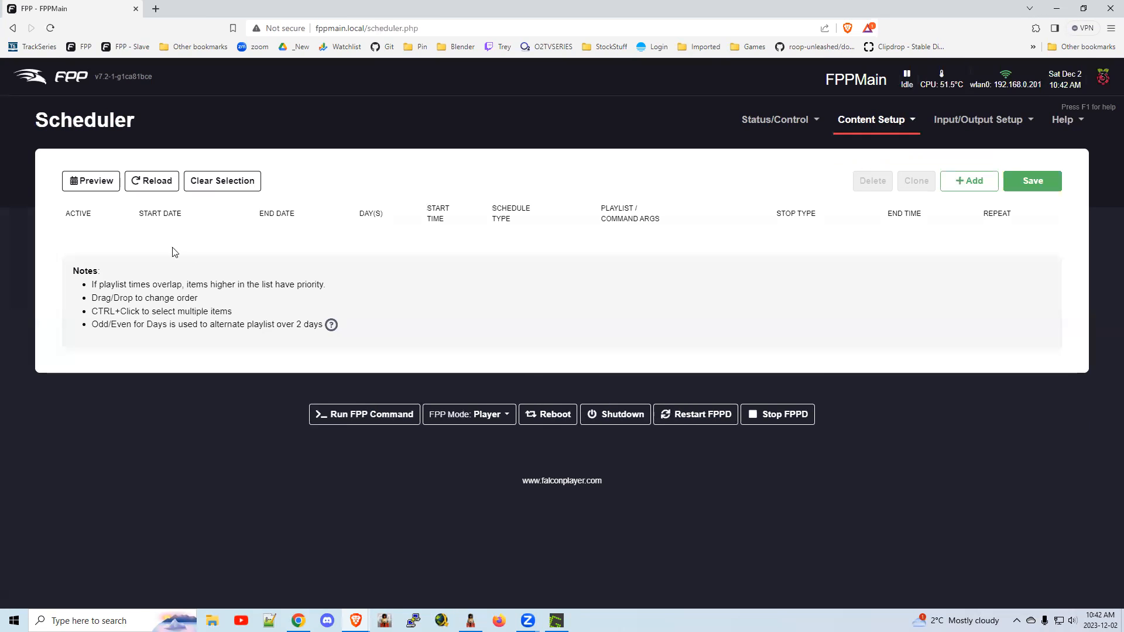
- Add a schedule entry for the Weekdays playlist on Mon/Wed/Fri starting 06:30 PM
left_click(968, 180)
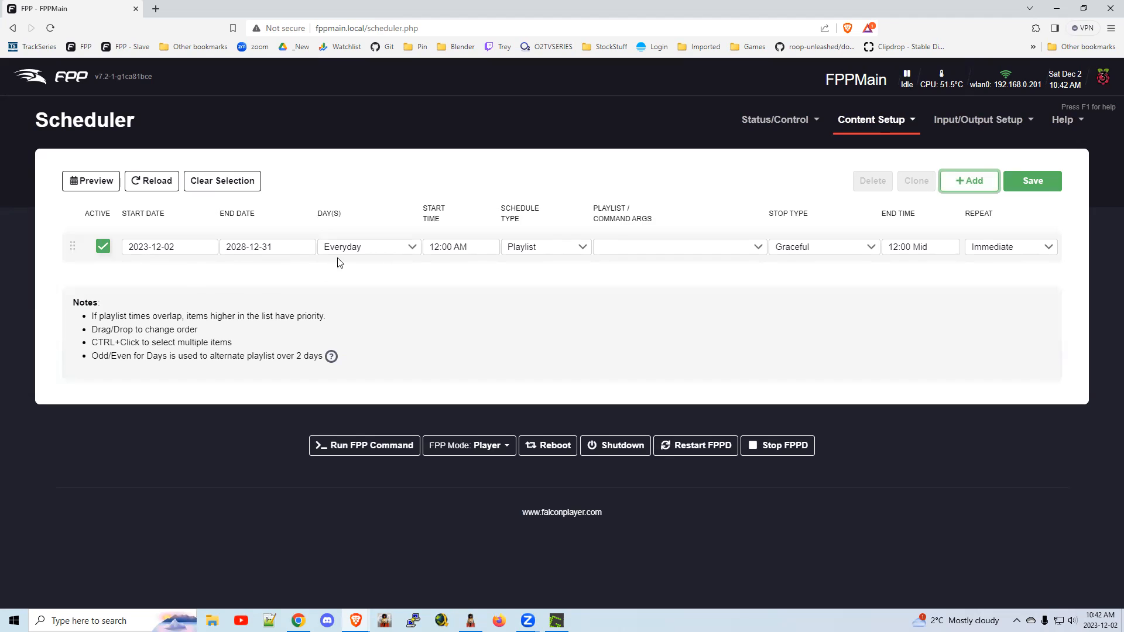
left_click(368, 247)
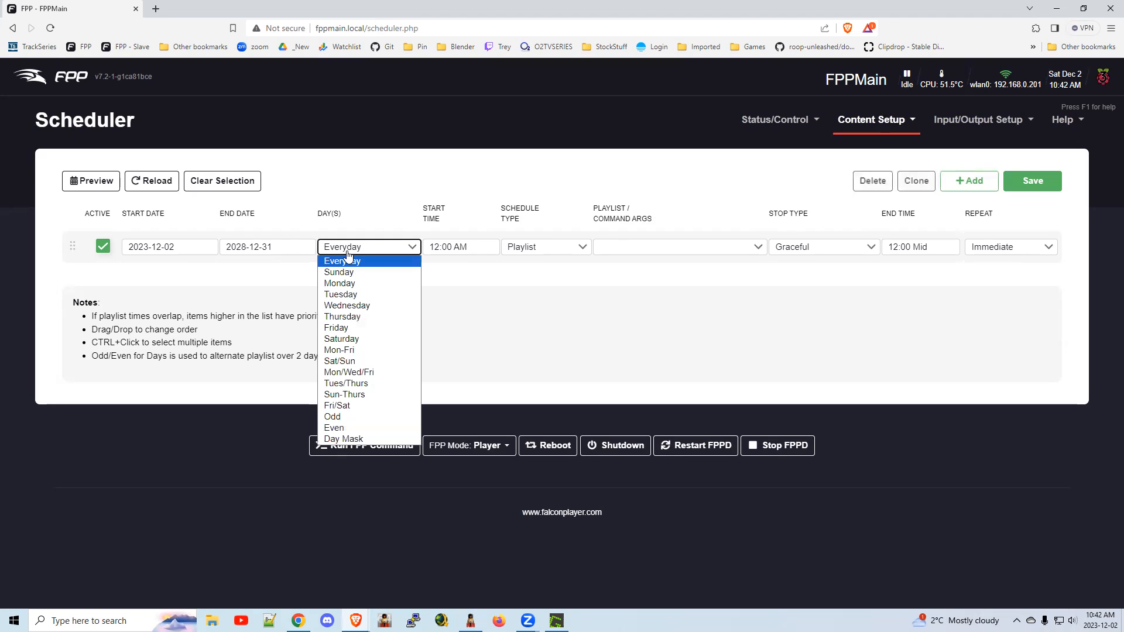
mouse_move(367, 407)
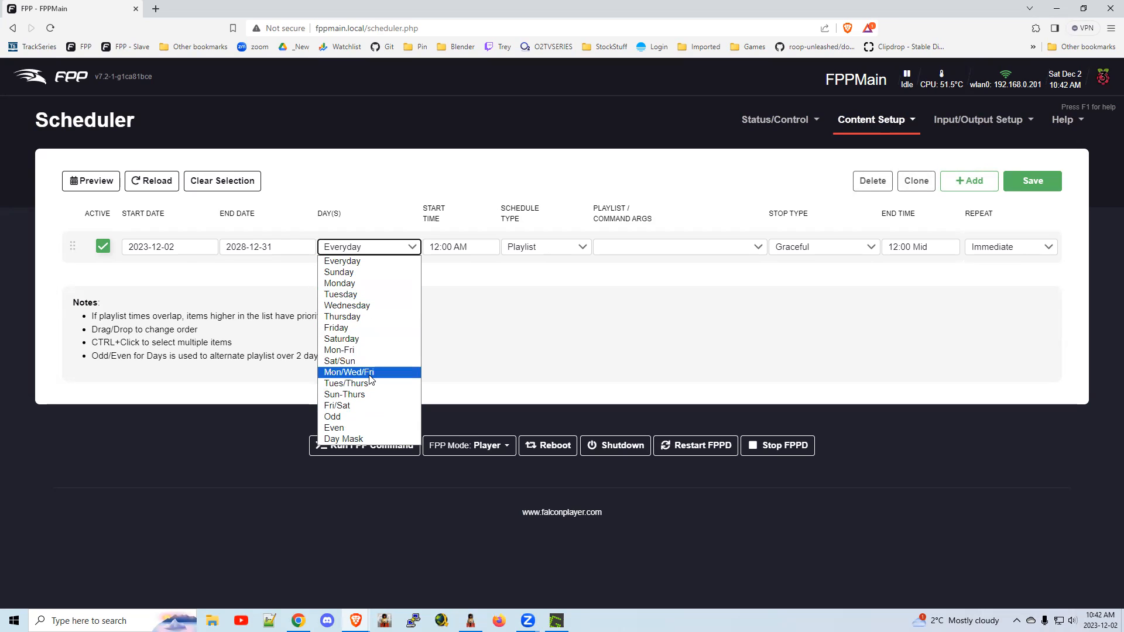
left_click(348, 372)
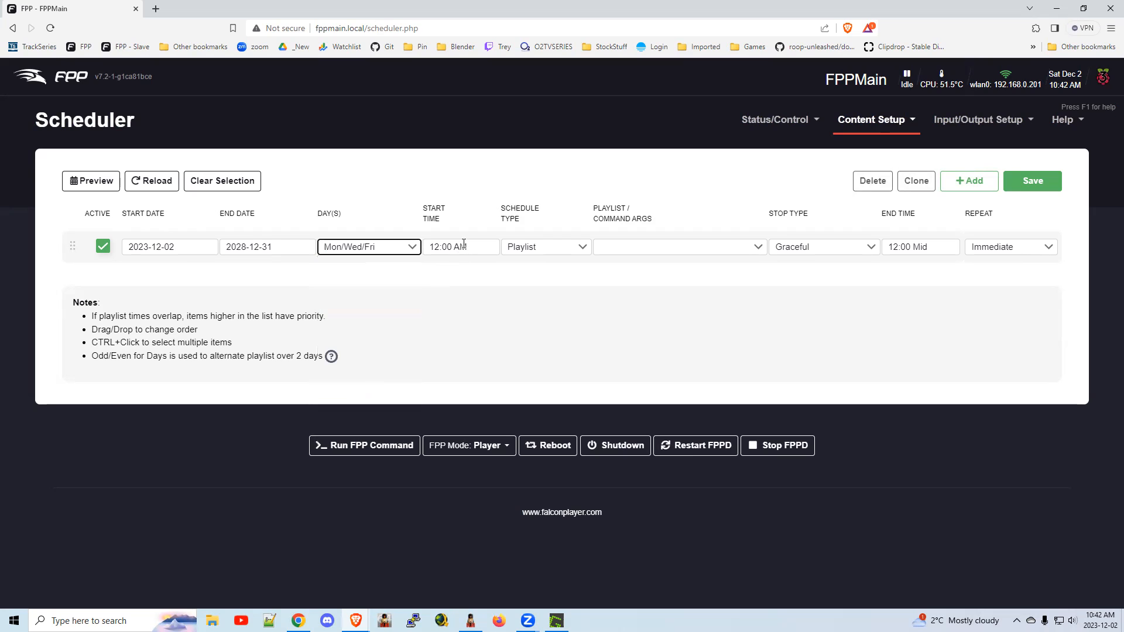
left_click(460, 247)
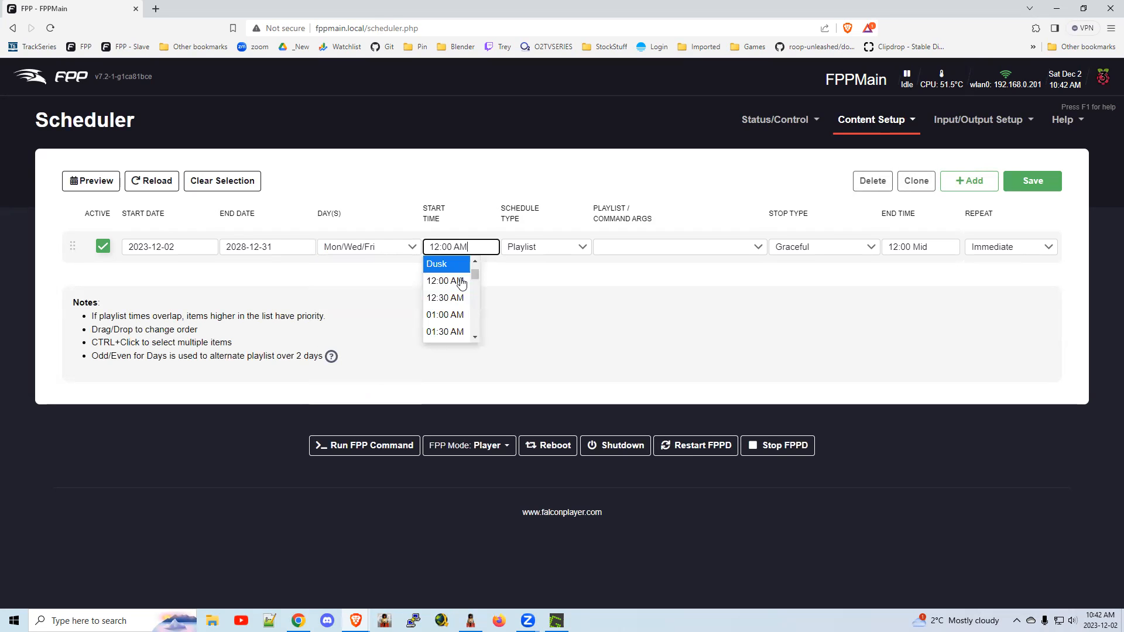
scroll("down", 3)
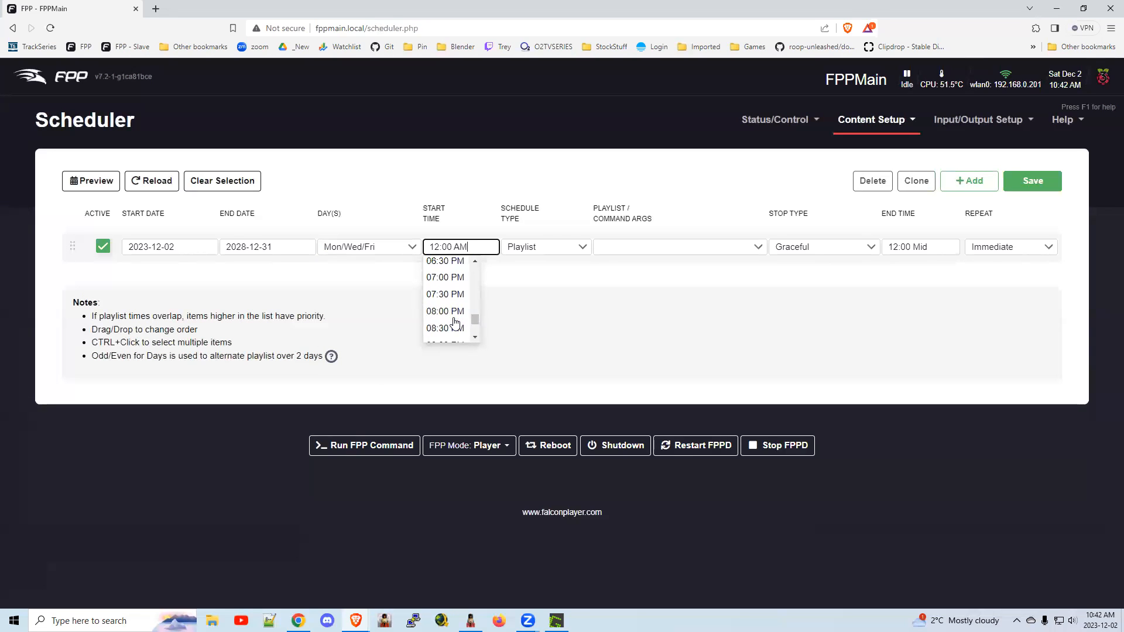
left_click(445, 260)
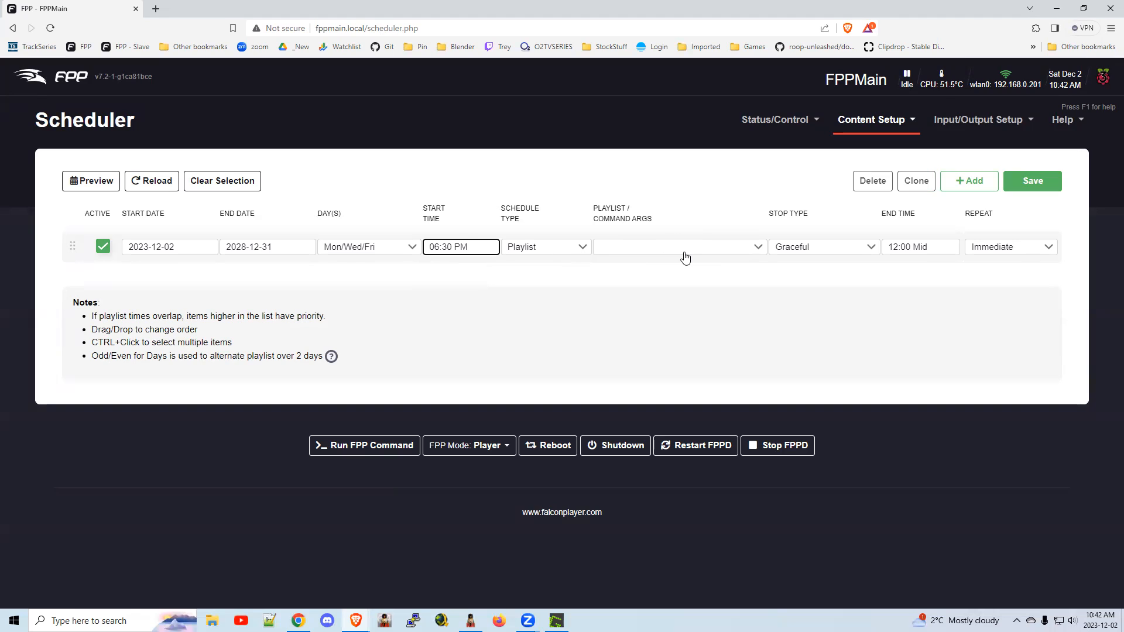
left_click(678, 247)
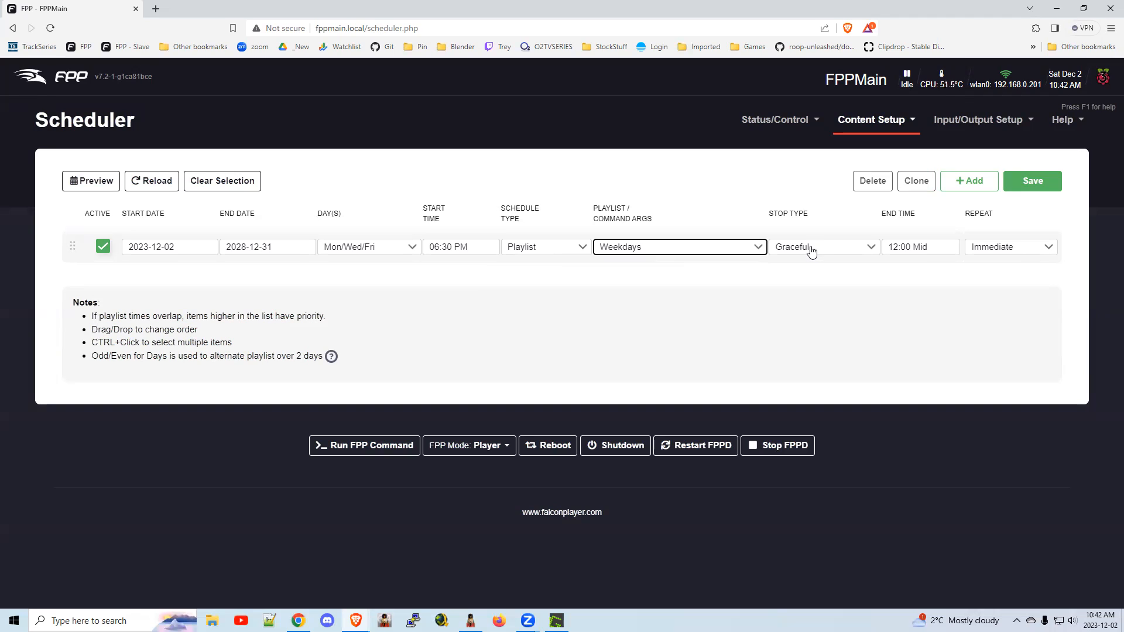
- Set the entry's end time to 10:00 PM and keep the Graceful stop type
left_click(824, 247)
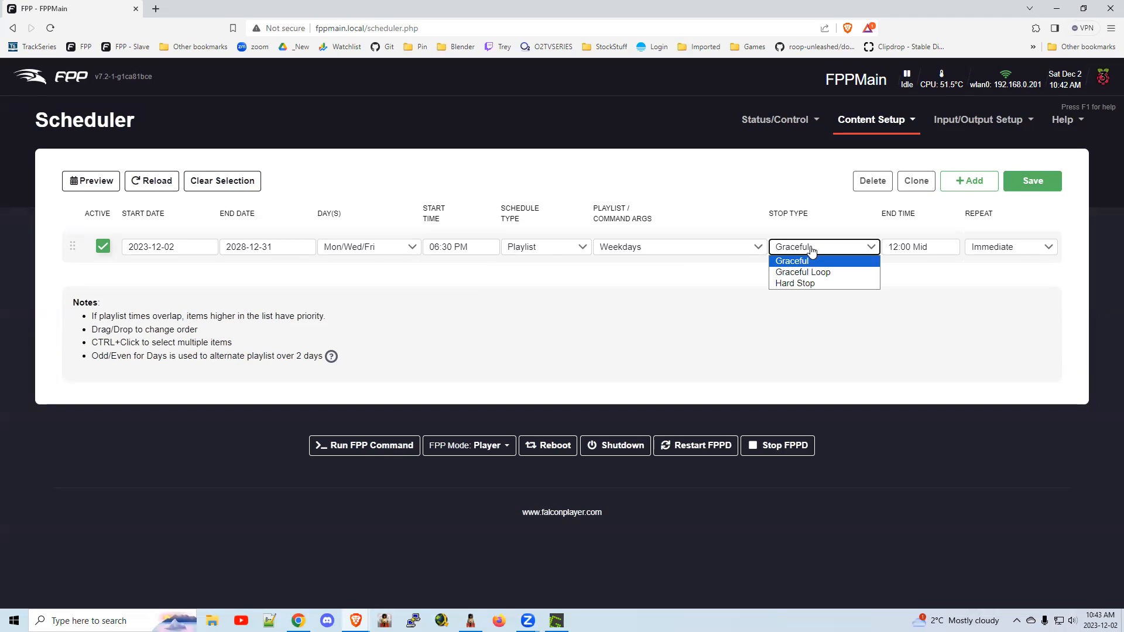
mouse_move(816, 251)
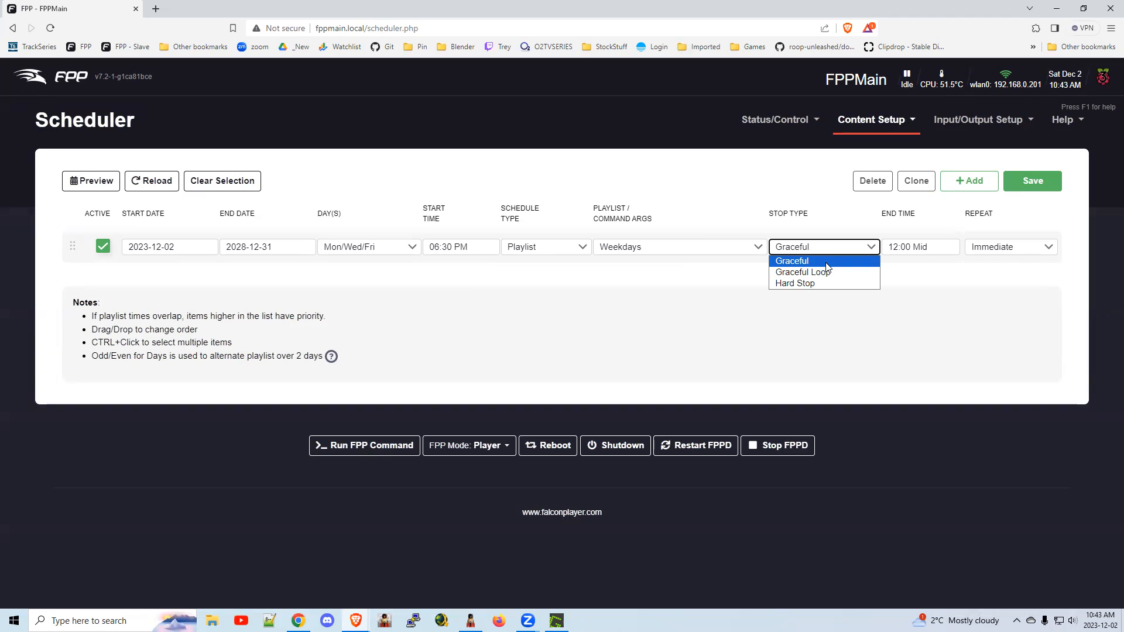
mouse_move(824, 272)
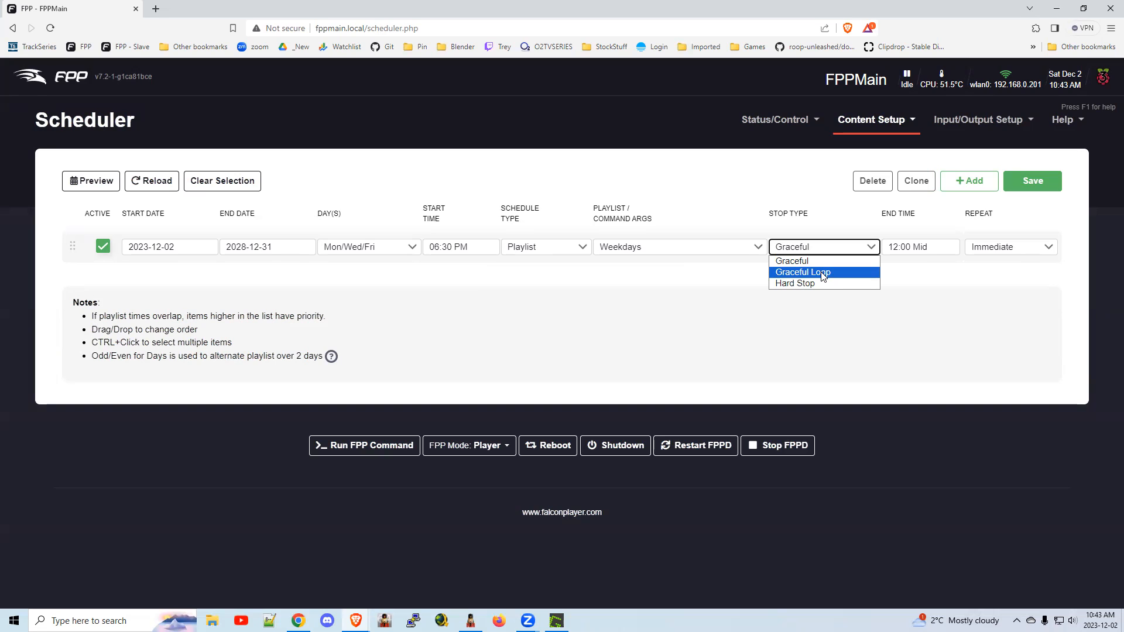
mouse_move(794, 283)
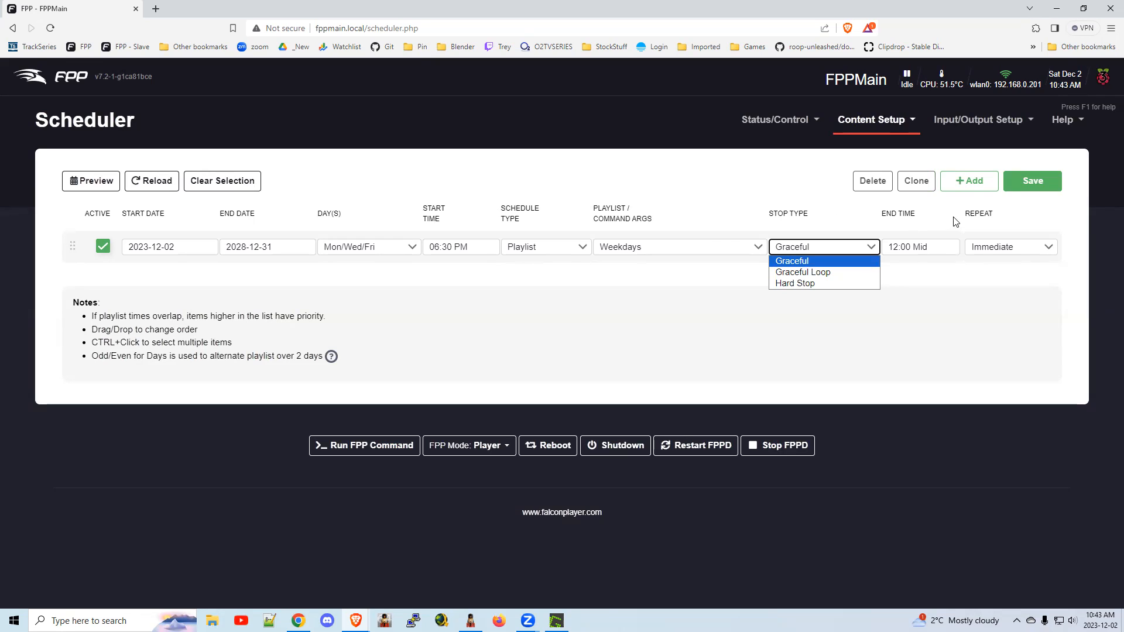
left_click(921, 248)
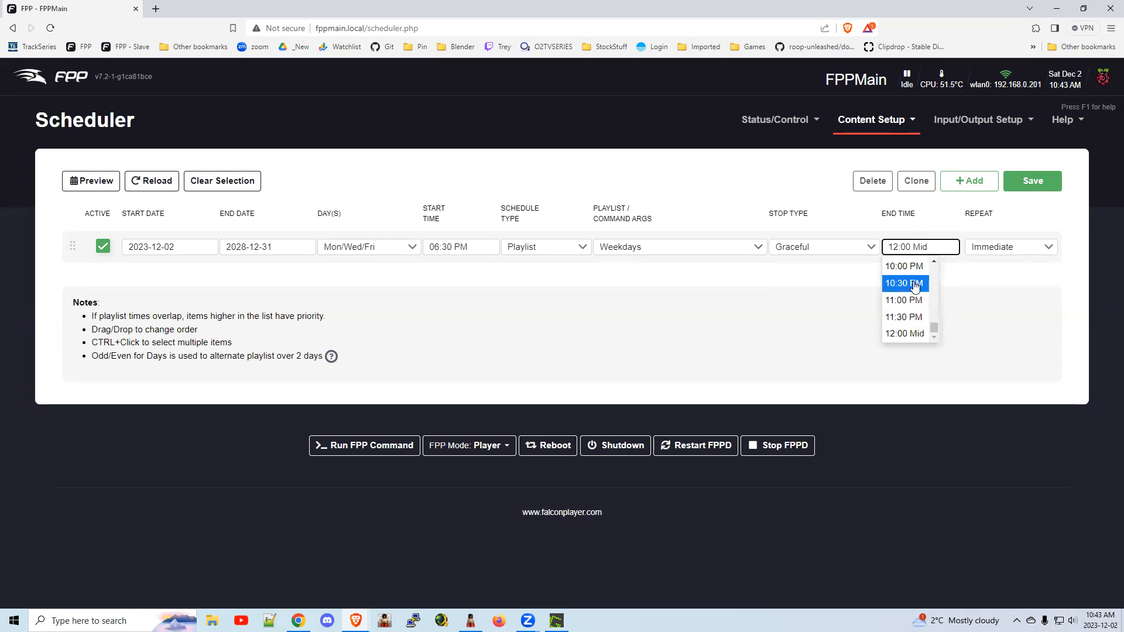
mouse_move(905, 266)
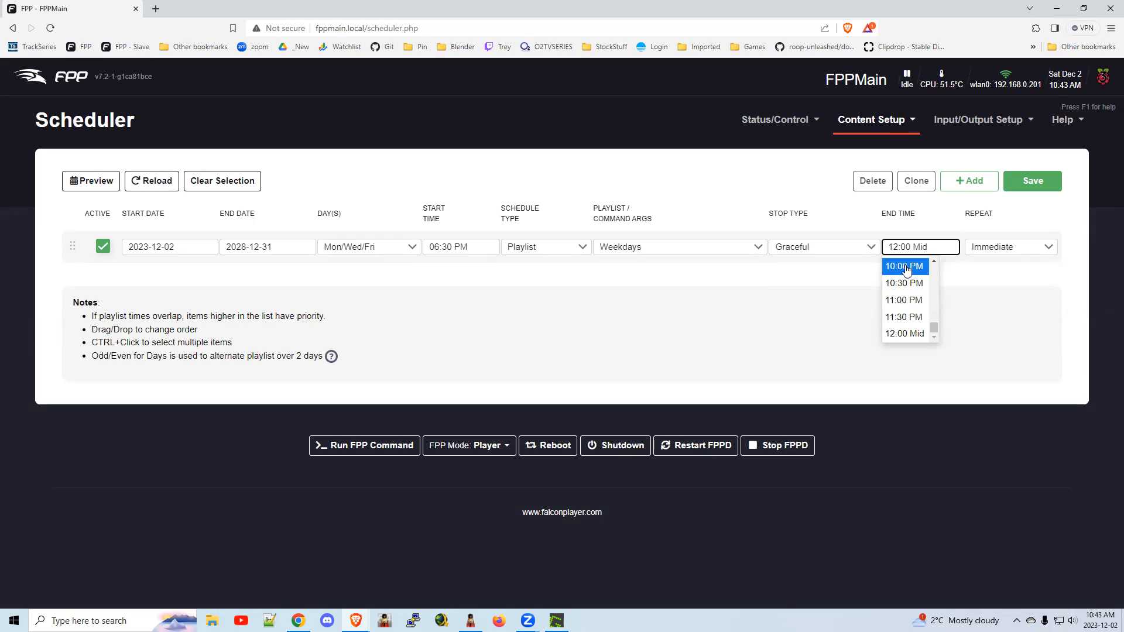
left_click(904, 266)
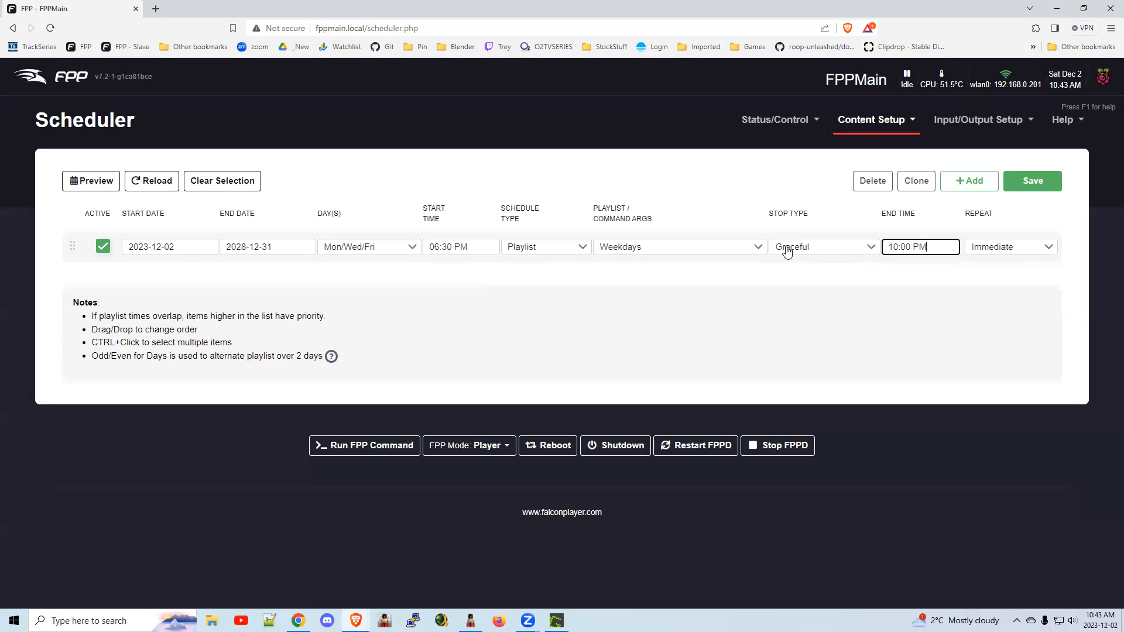
left_click(823, 247)
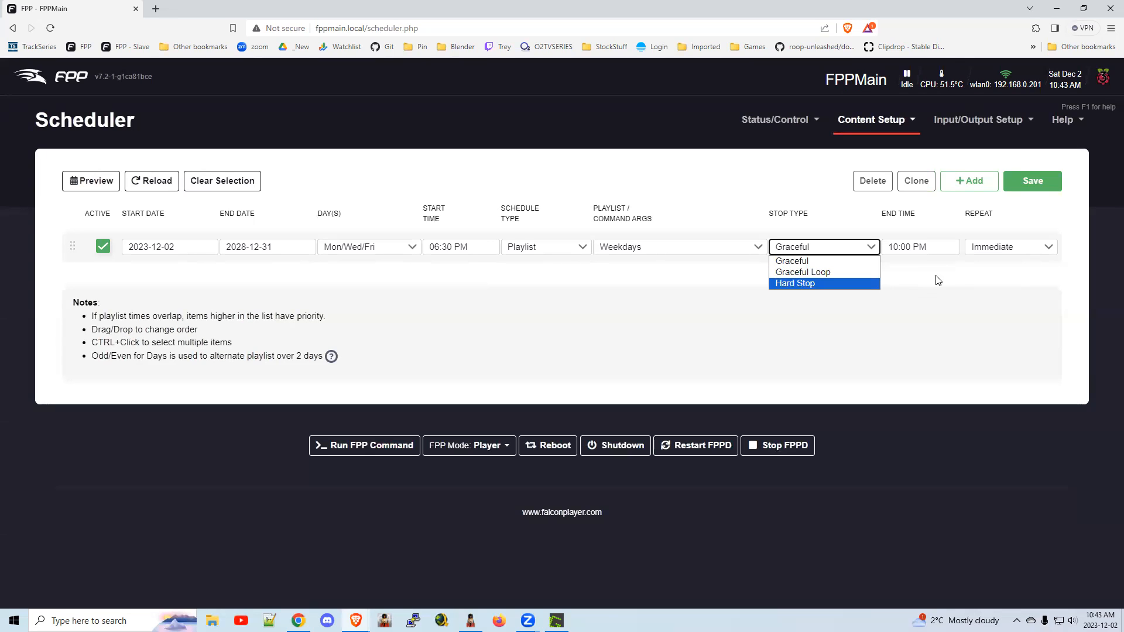
left_click(792, 260)
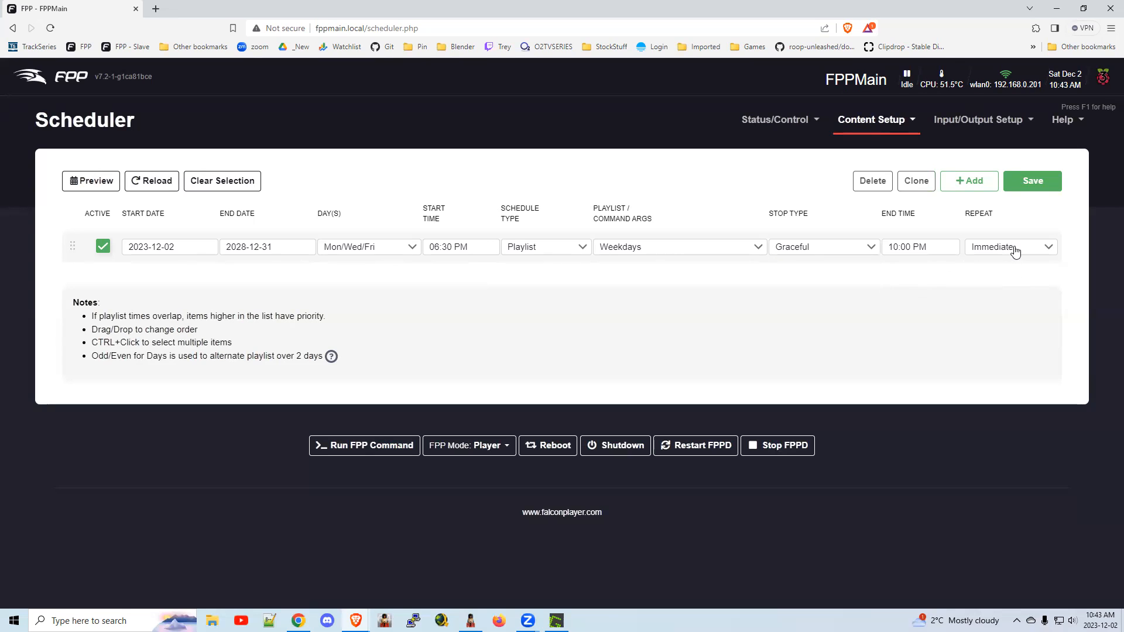
- Review the entry's repeat options, leaving it at Immediate
left_click(1007, 247)
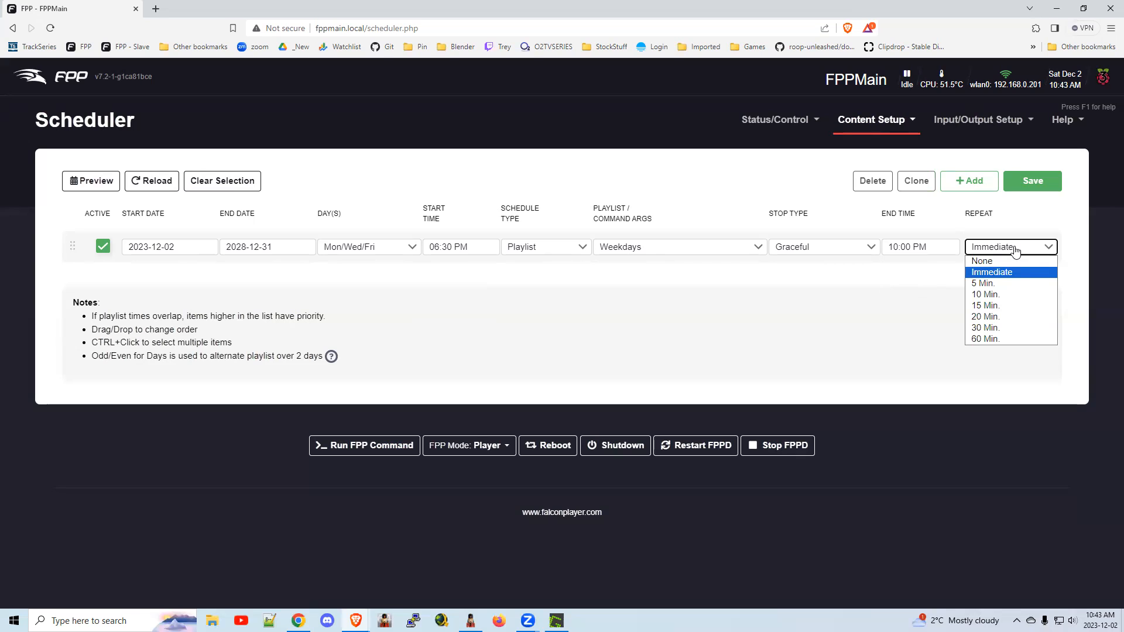
mouse_move(988, 275)
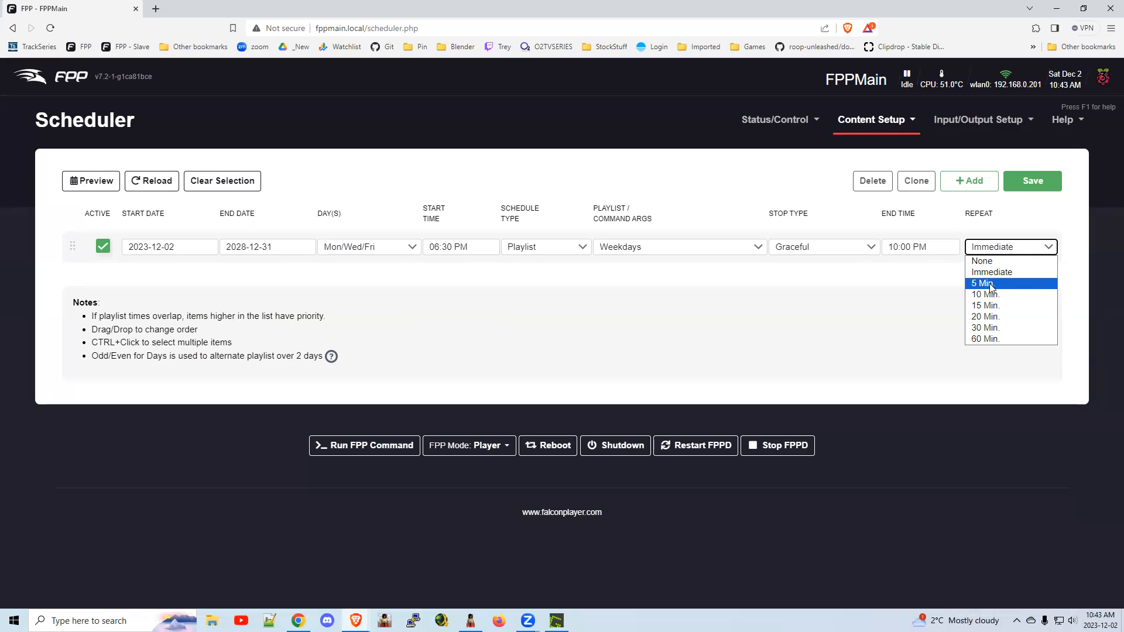
mouse_move(994, 295)
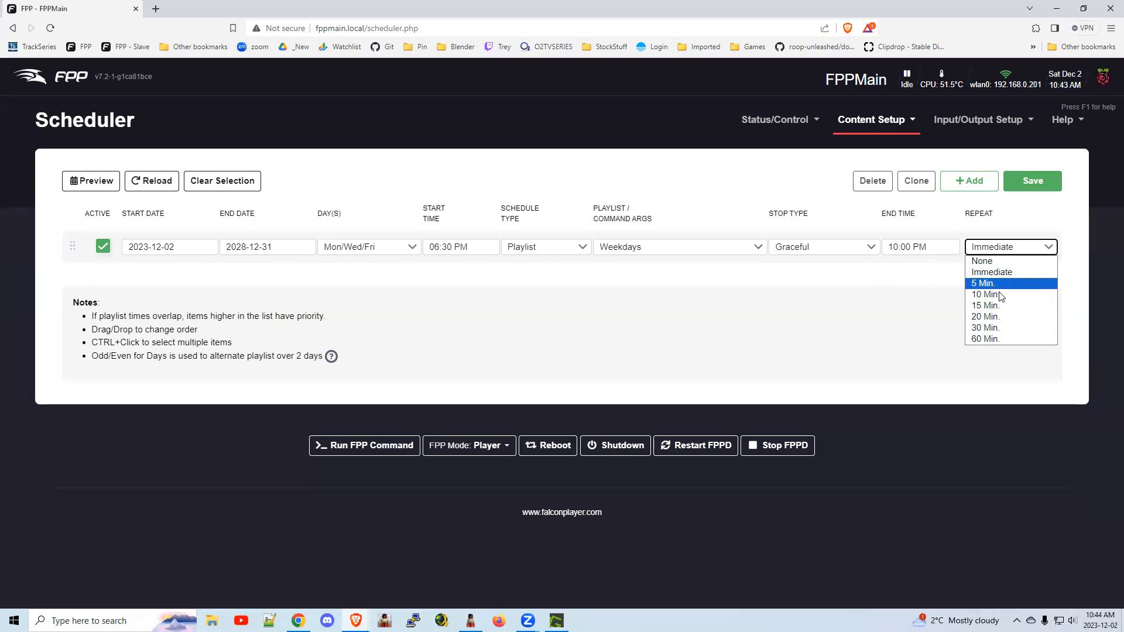
mouse_move(986, 294)
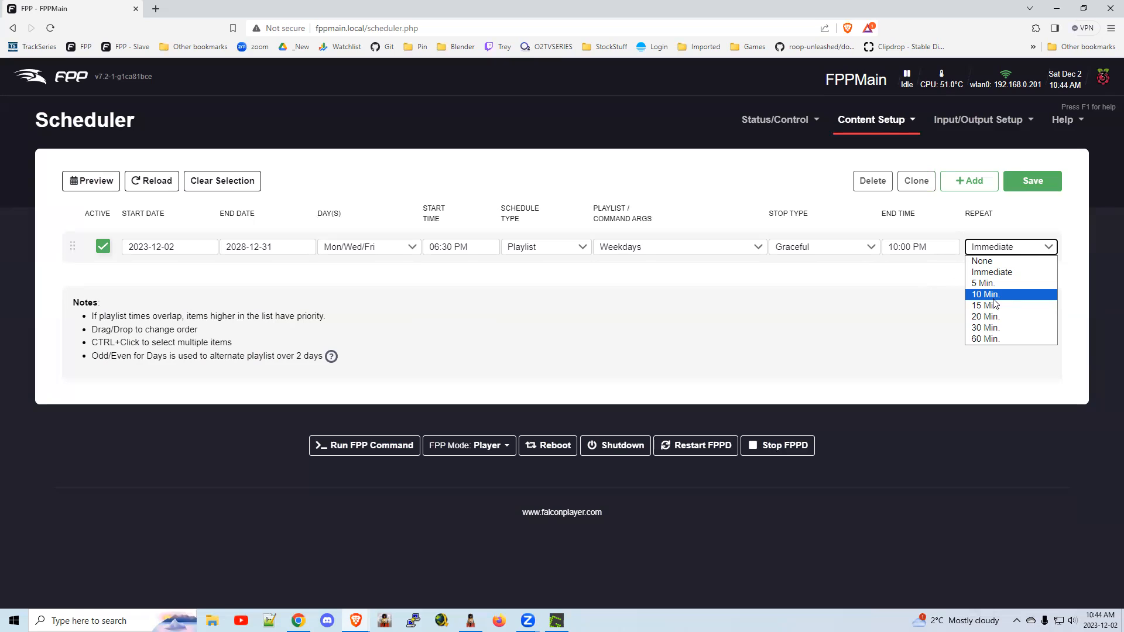
mouse_move(925, 302)
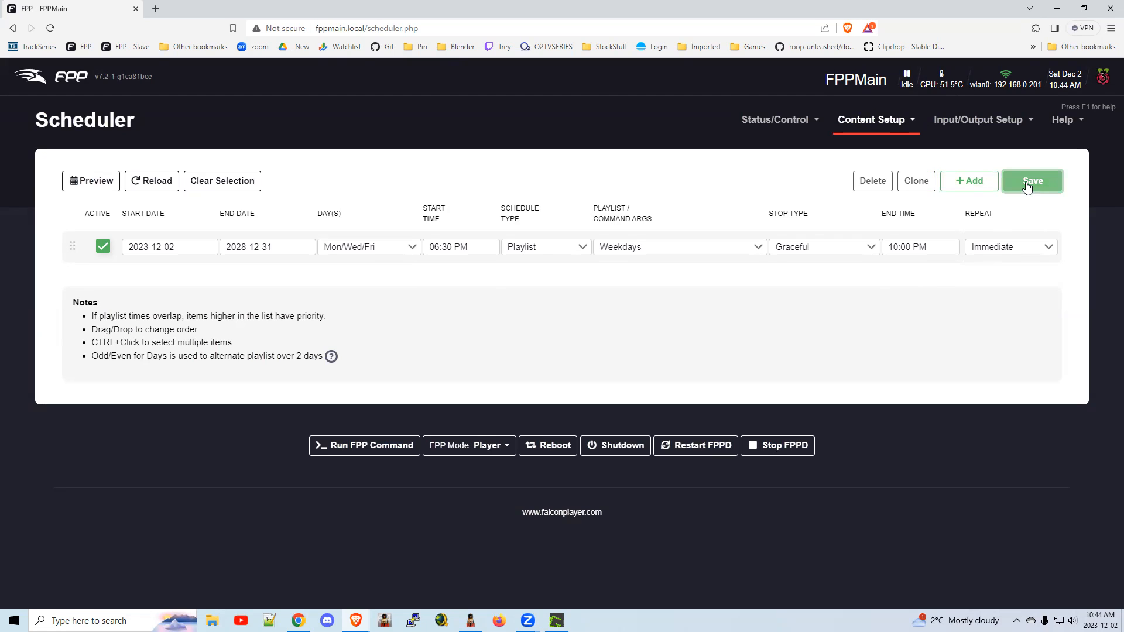
- Save the entry, clone it as a Tues/Thurs entry, and save both schedule entries
left_click(1031, 180)
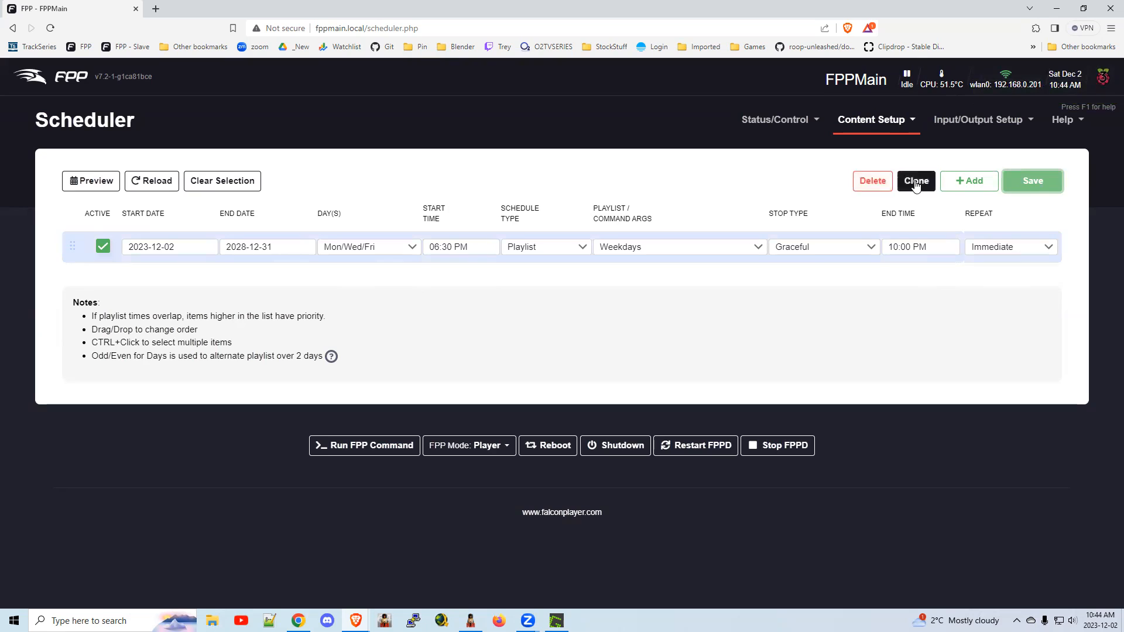
left_click(916, 180)
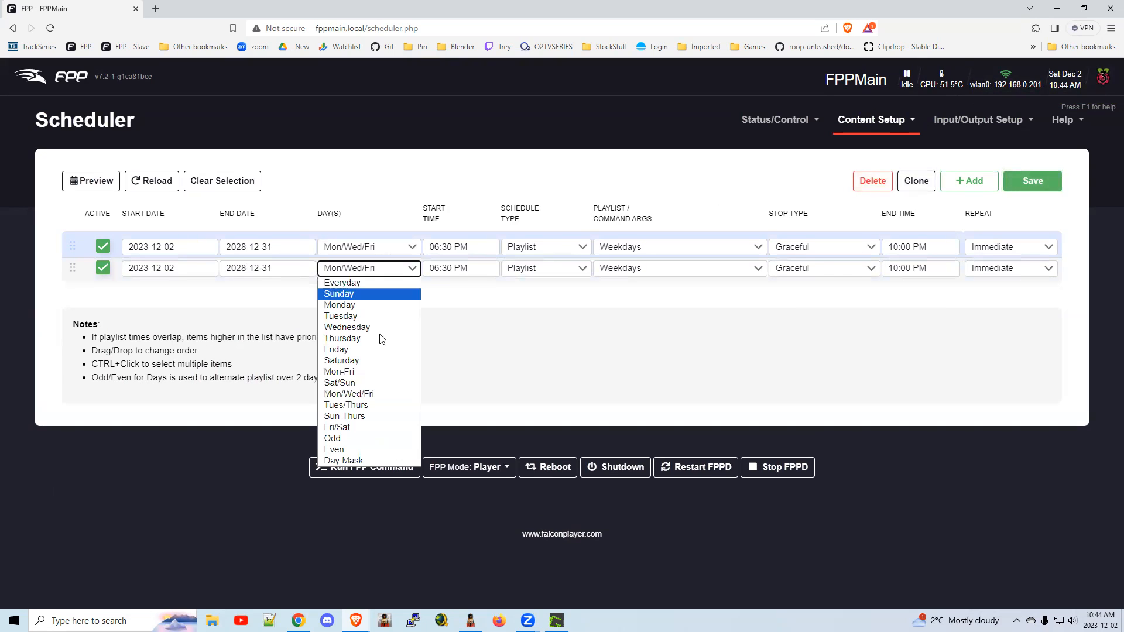
left_click(347, 404)
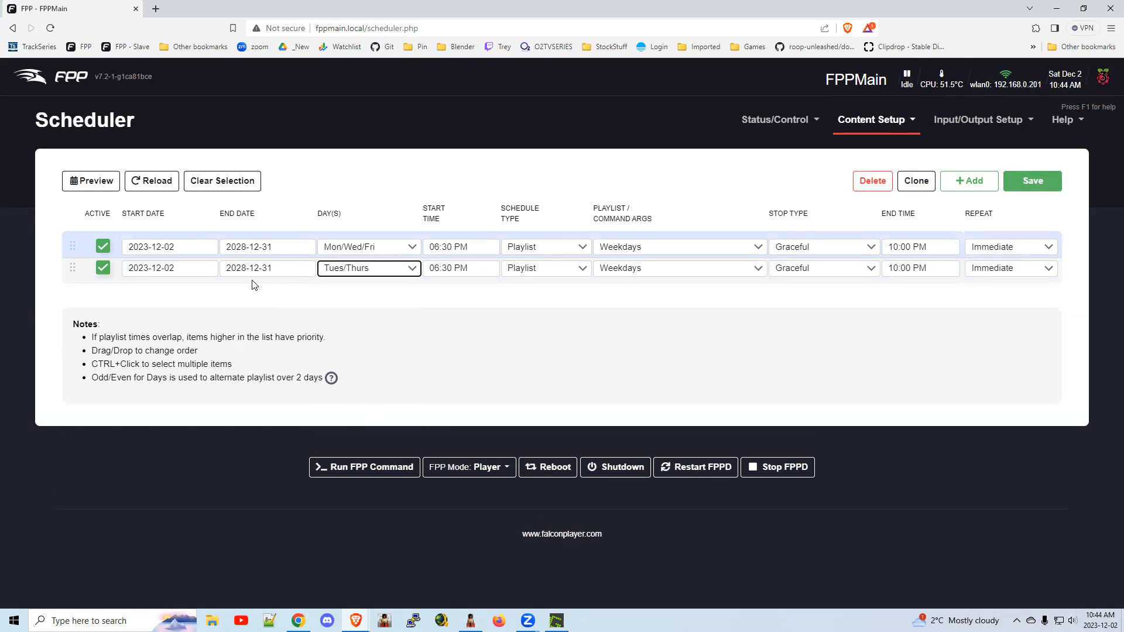
left_click(678, 267)
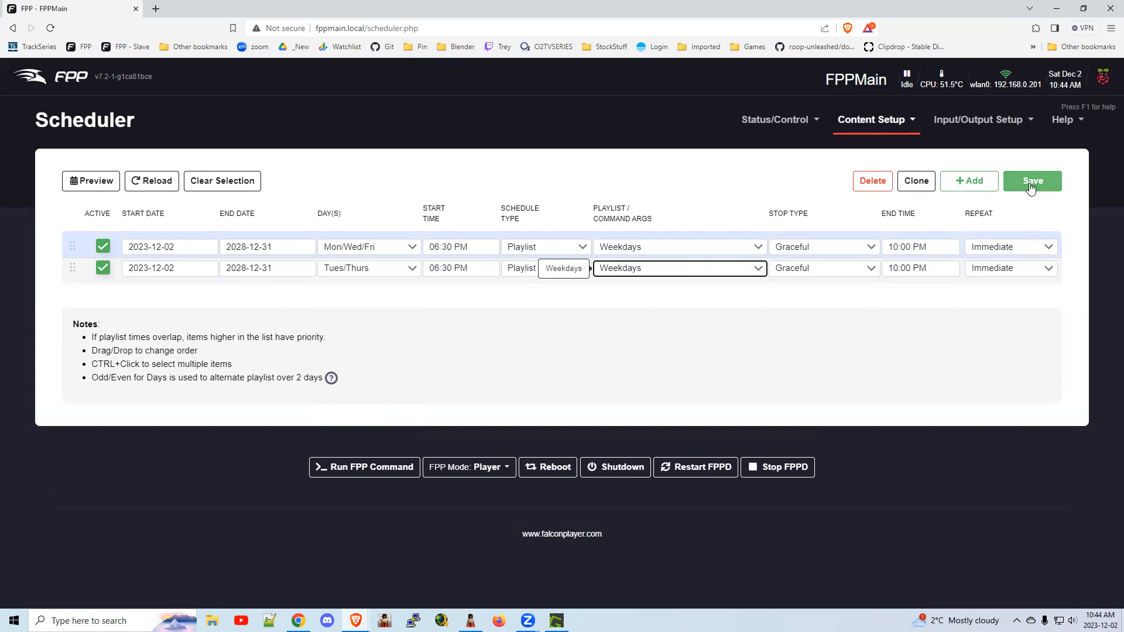
left_click(1032, 180)
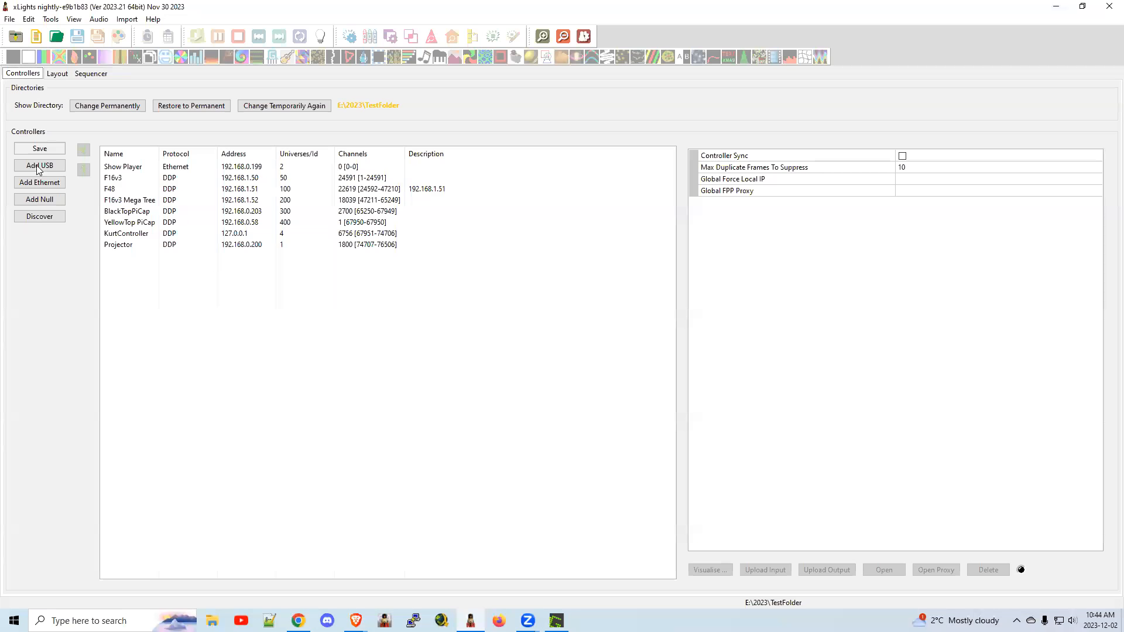
- In FPP Connect, make FPPMain the only upload destination with playlist Weekdays
left_click(50, 19)
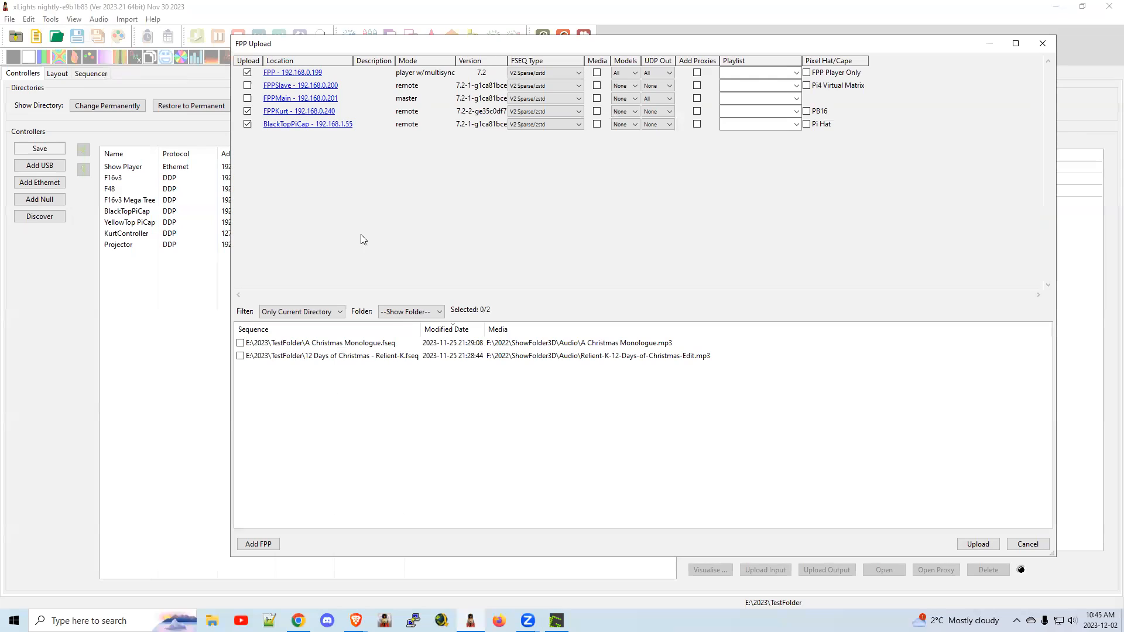
left_click(248, 86)
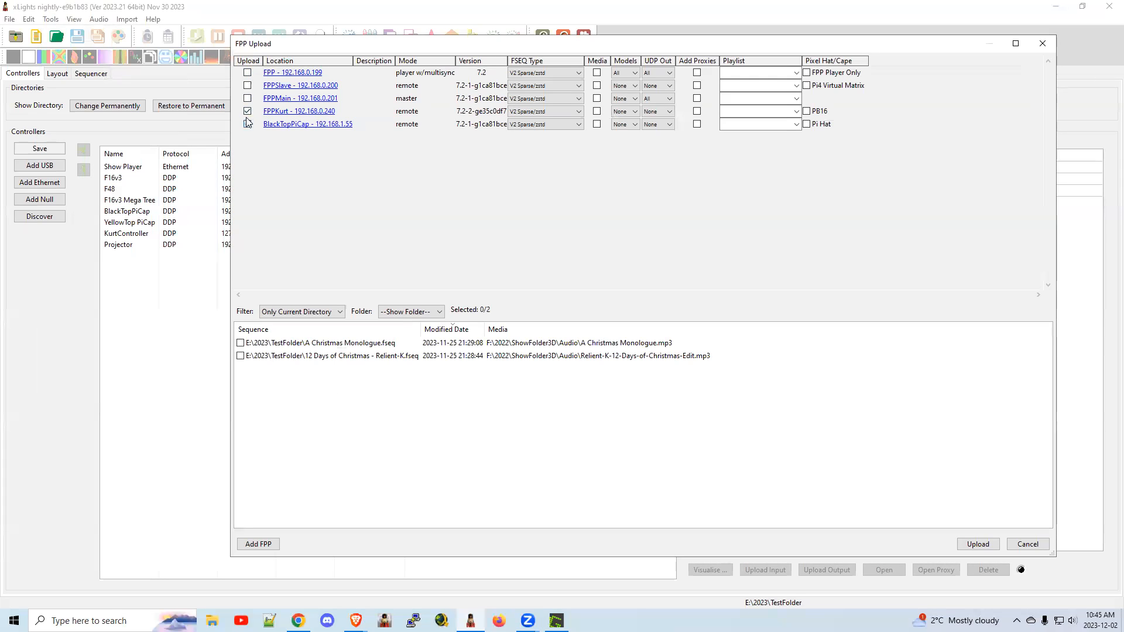
left_click(247, 111)
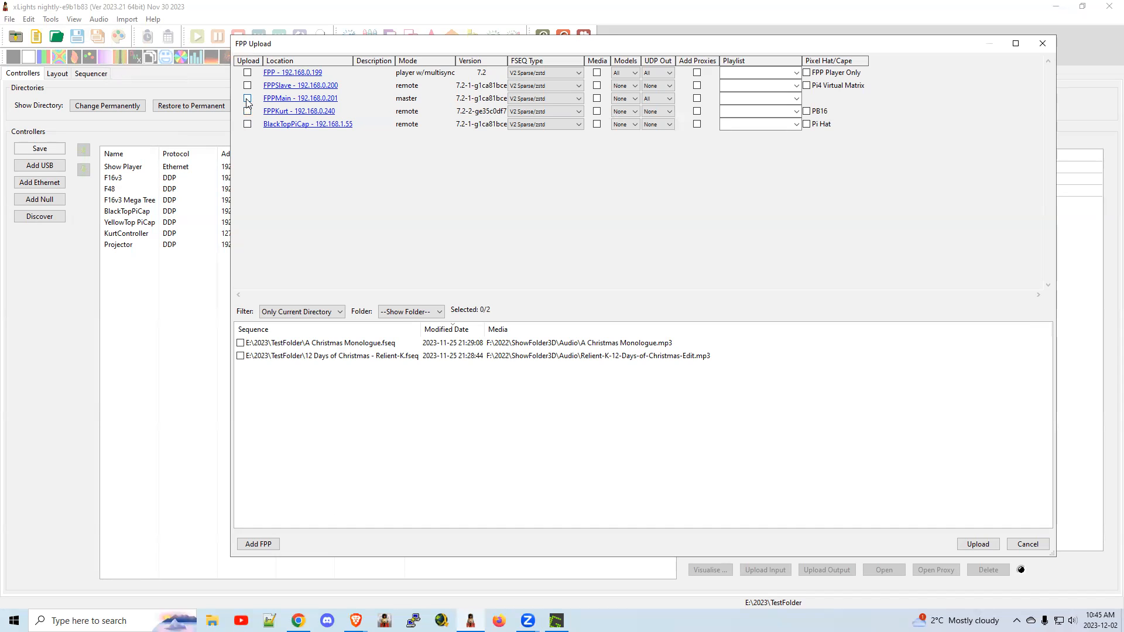
left_click(247, 98)
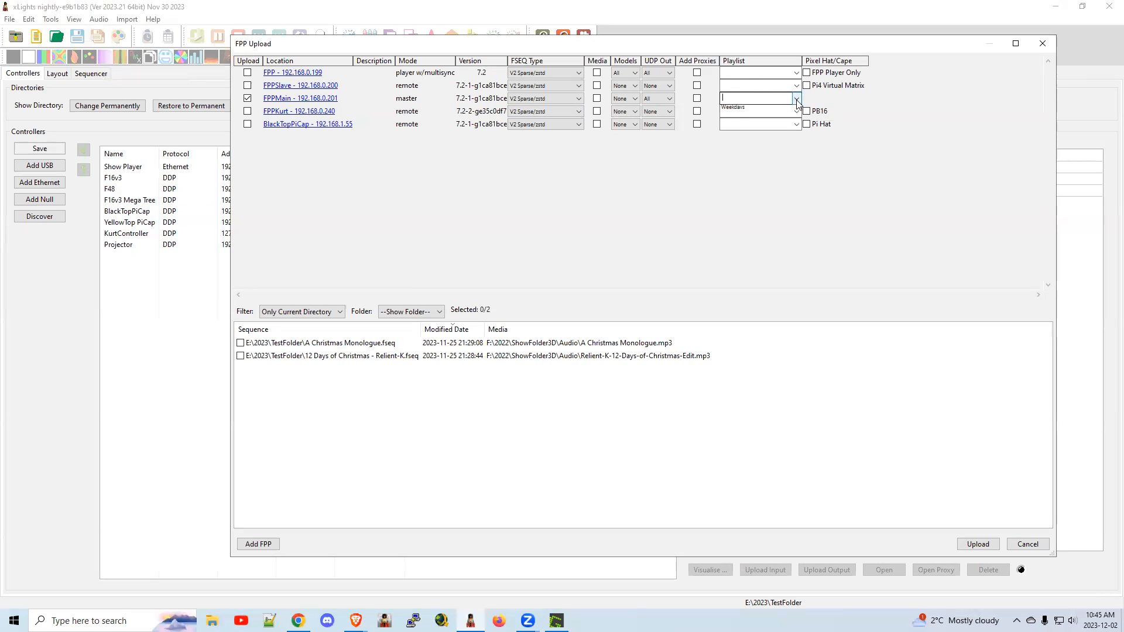
left_click(733, 106)
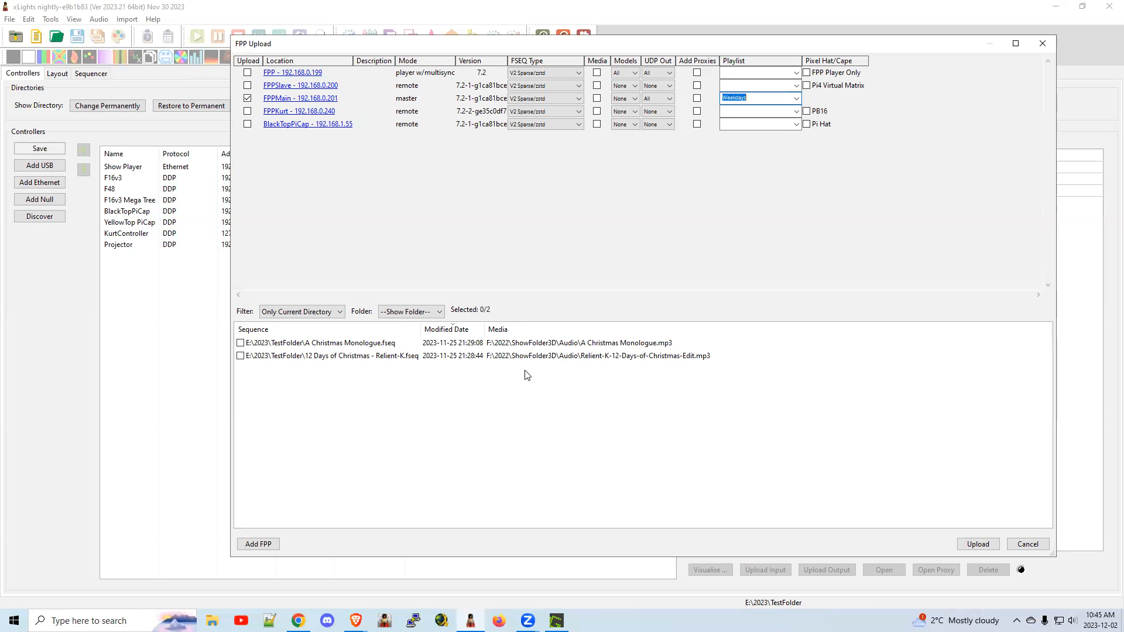
mouse_move(511, 366)
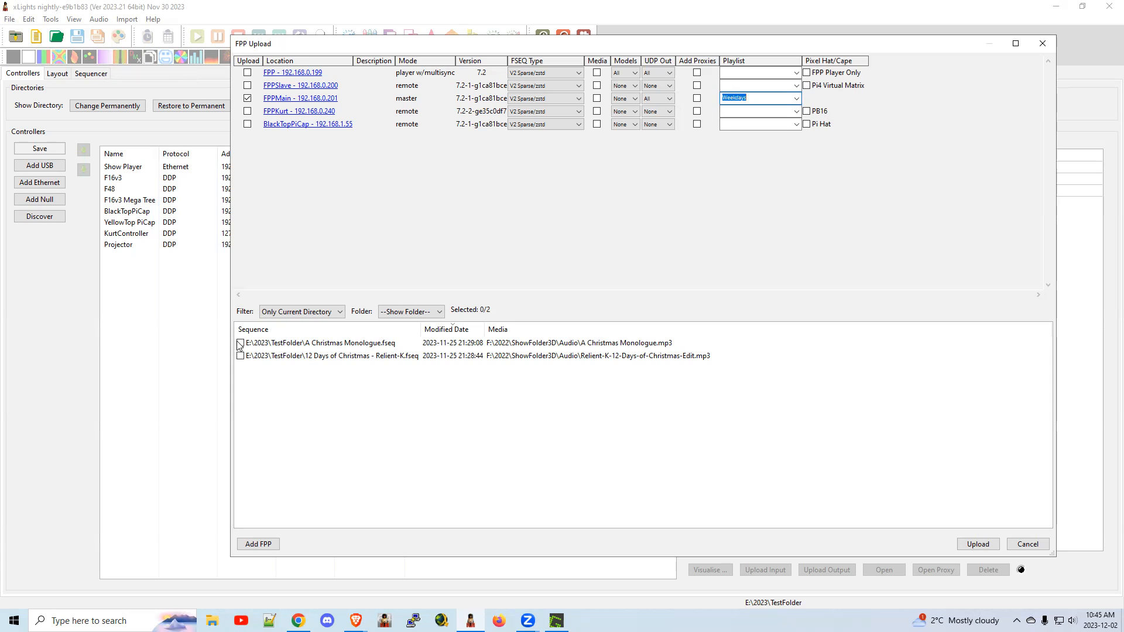
- Upload A Christmas Monologue.fseq to FPPMain
left_click(241, 343)
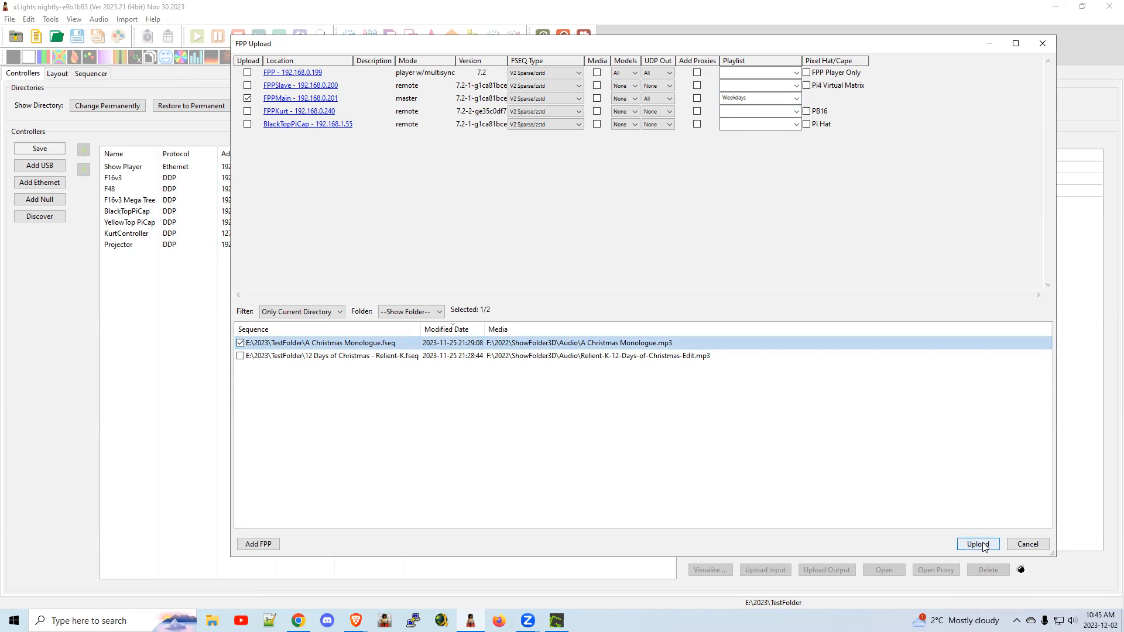
left_click(977, 545)
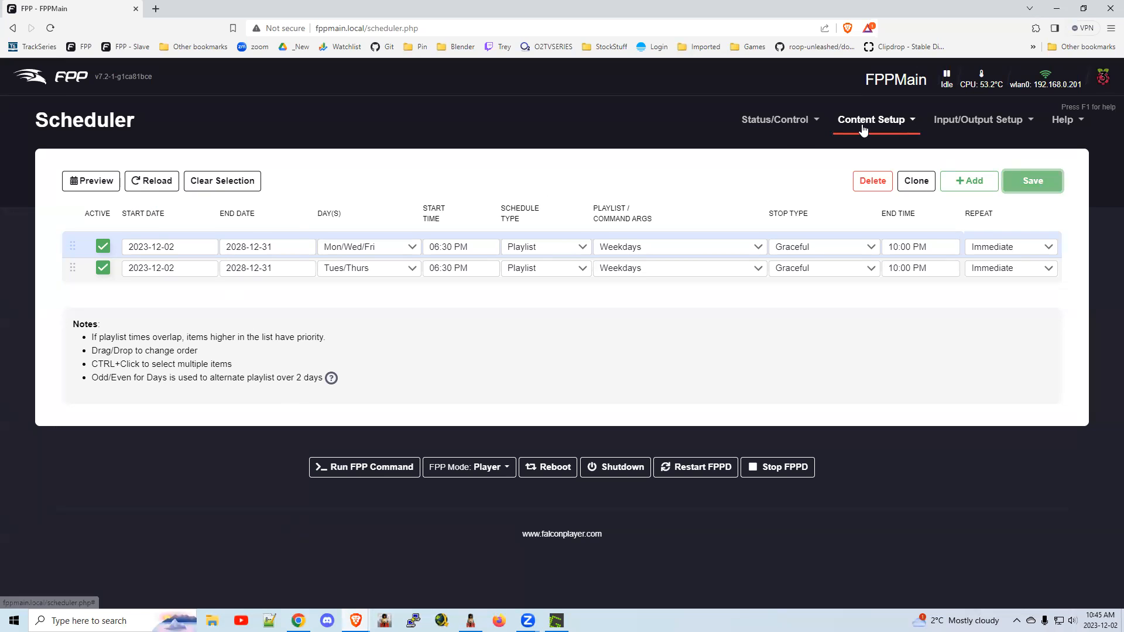
- Reopen the Weekdays playlist, now listing A Christmas Monologue as a third item
left_click(871, 119)
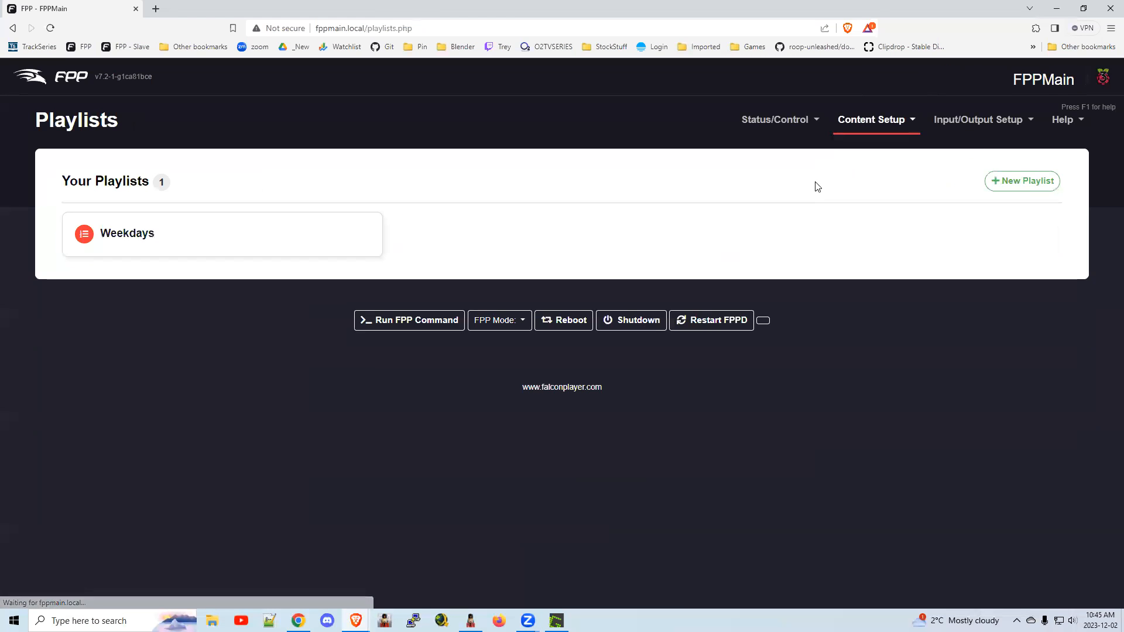
left_click(126, 233)
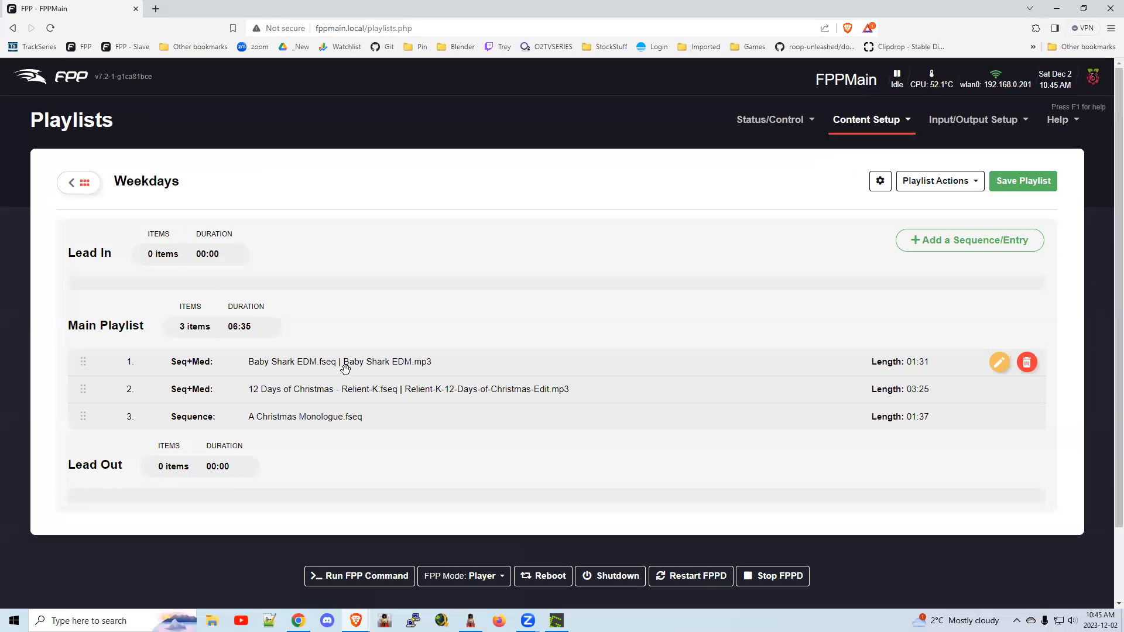
mouse_move(963, 250)
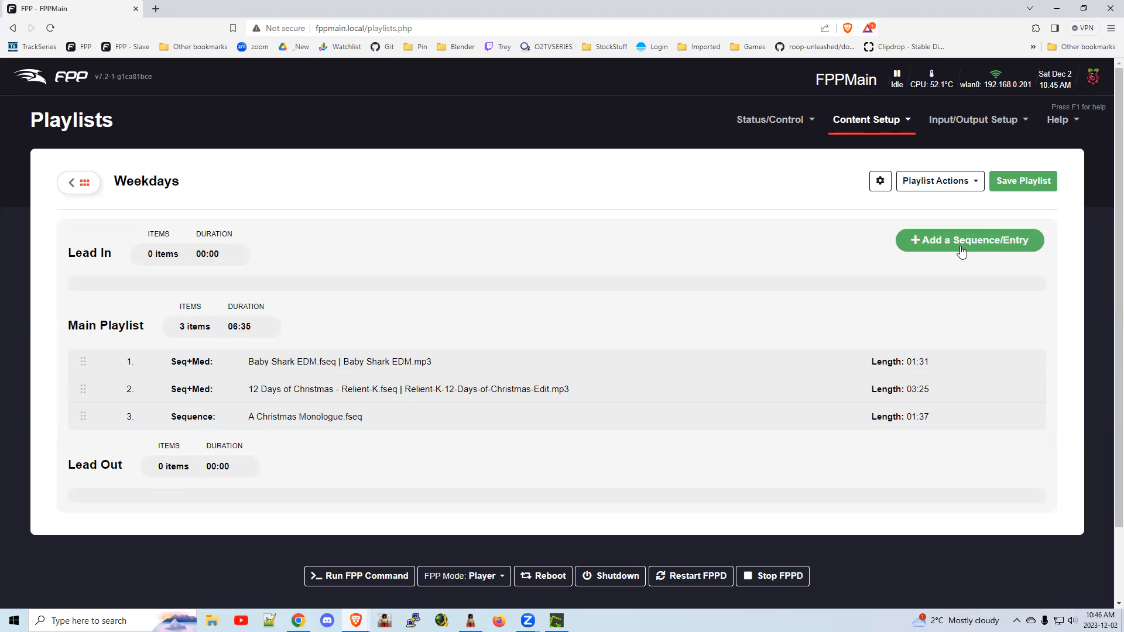
mouse_move(794, 271)
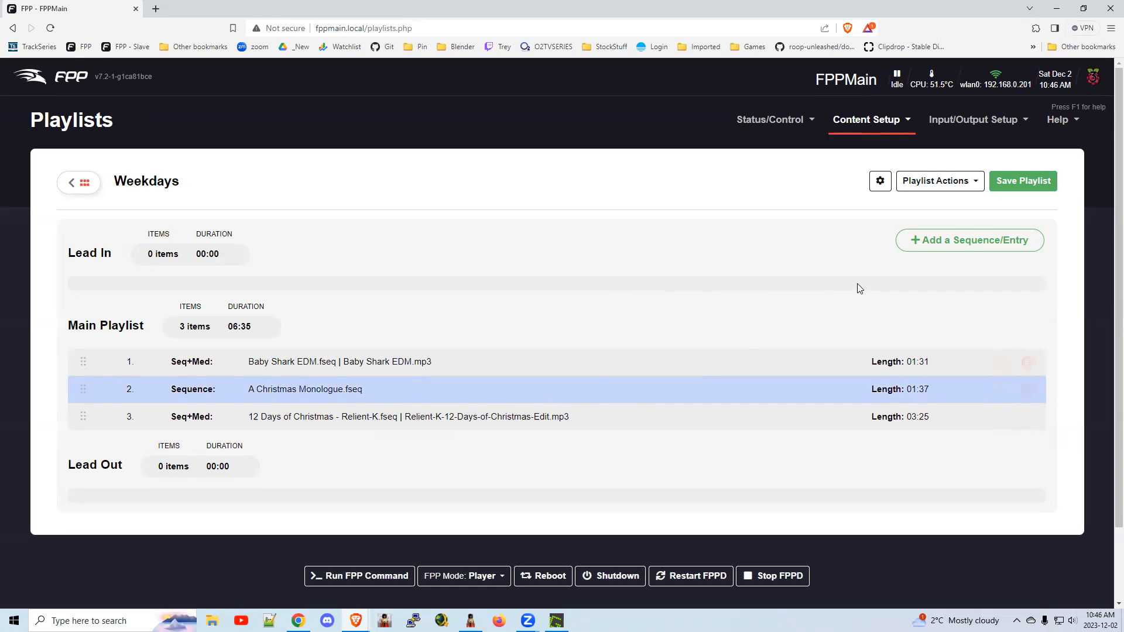
mouse_move(773, 282)
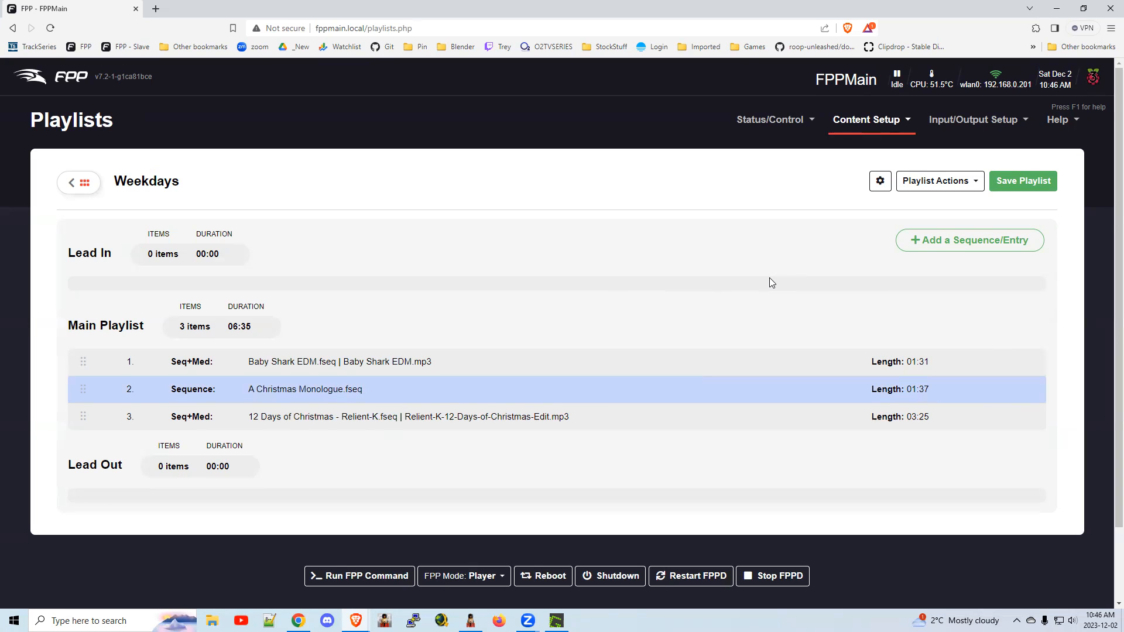
mouse_move(802, 242)
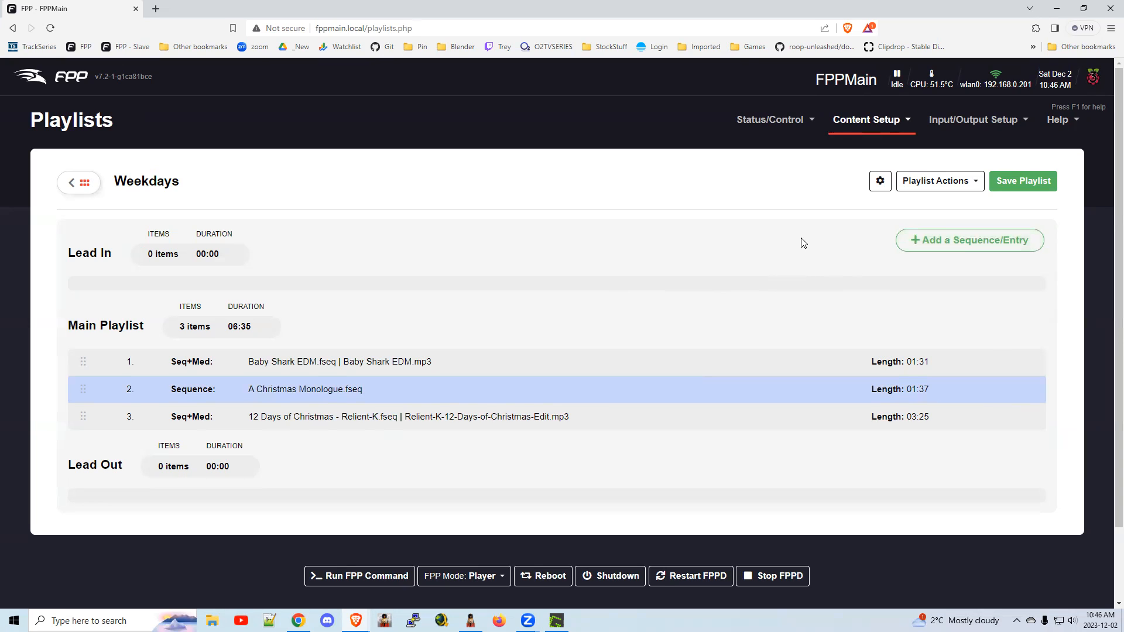
mouse_move(829, 249)
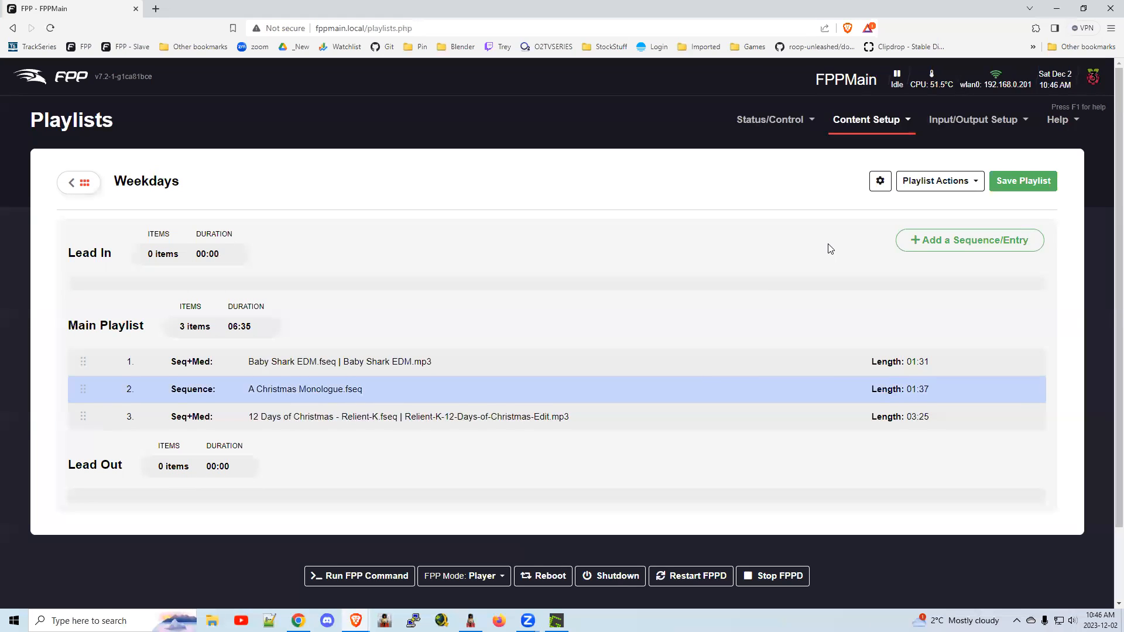